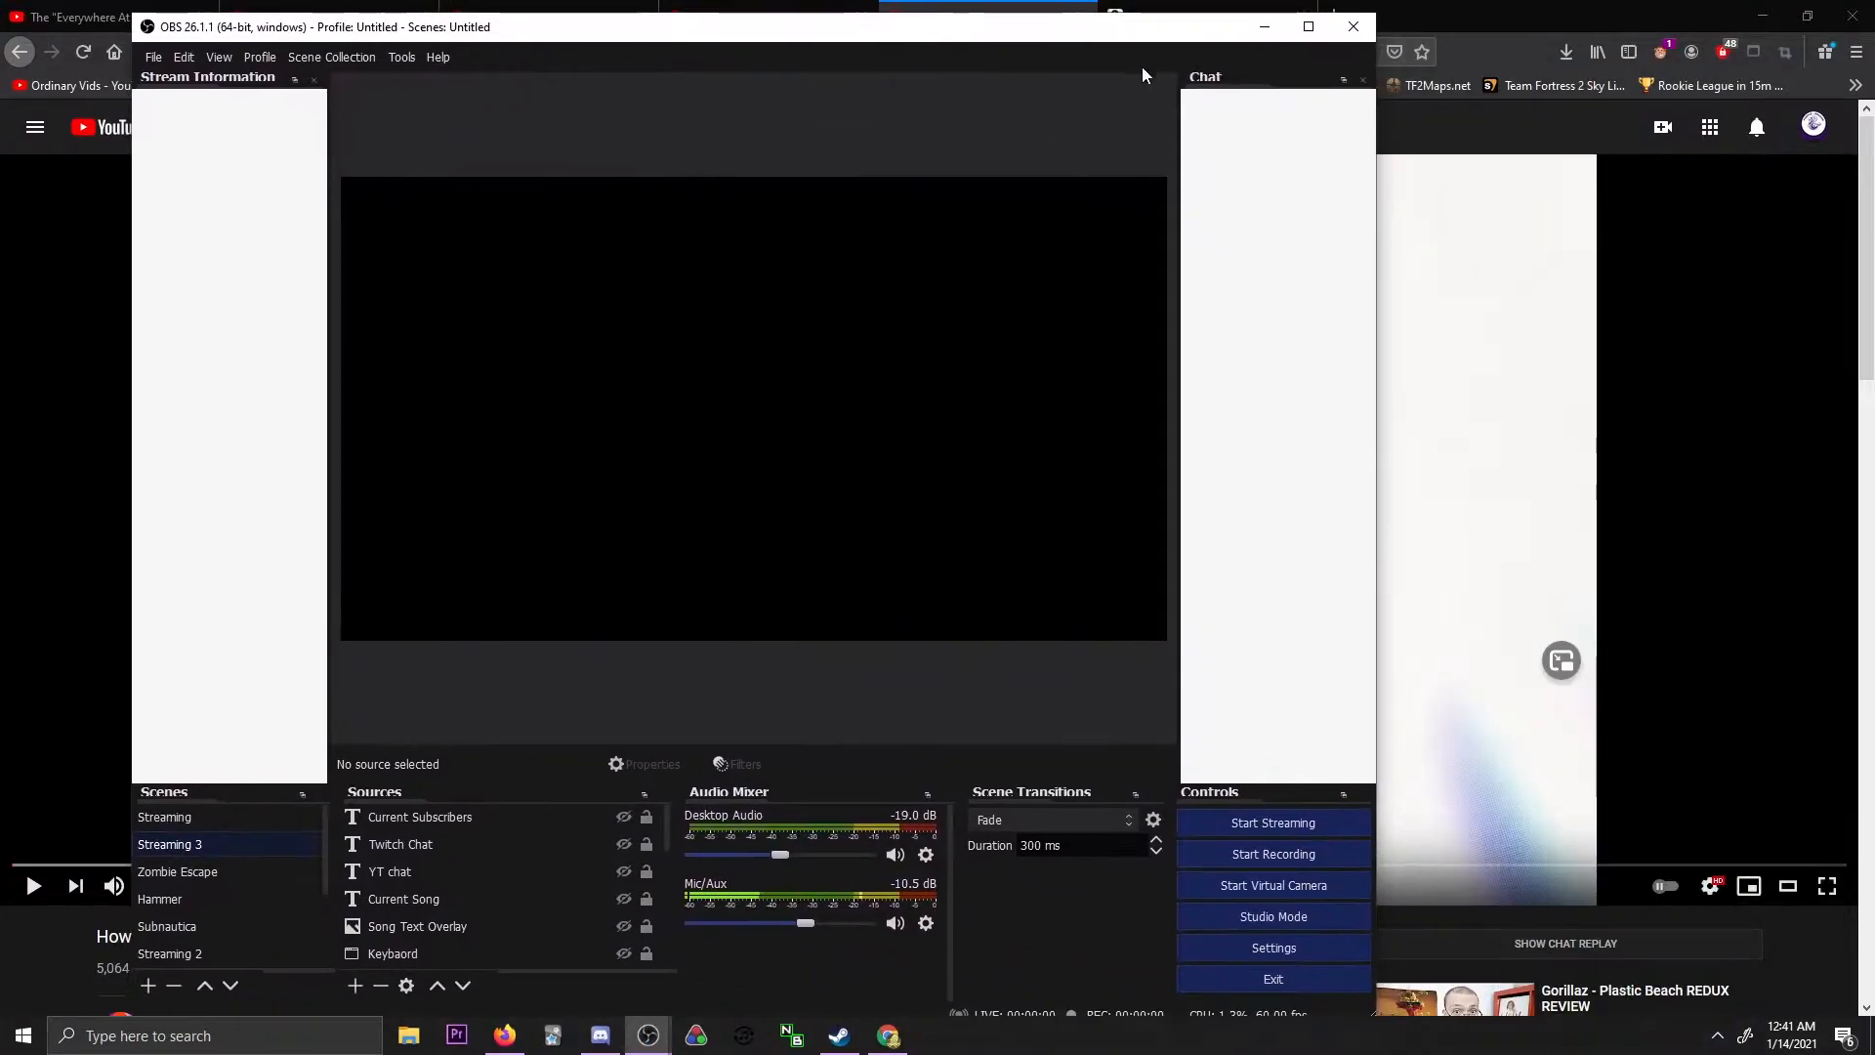
mouse_move(1003, 943)
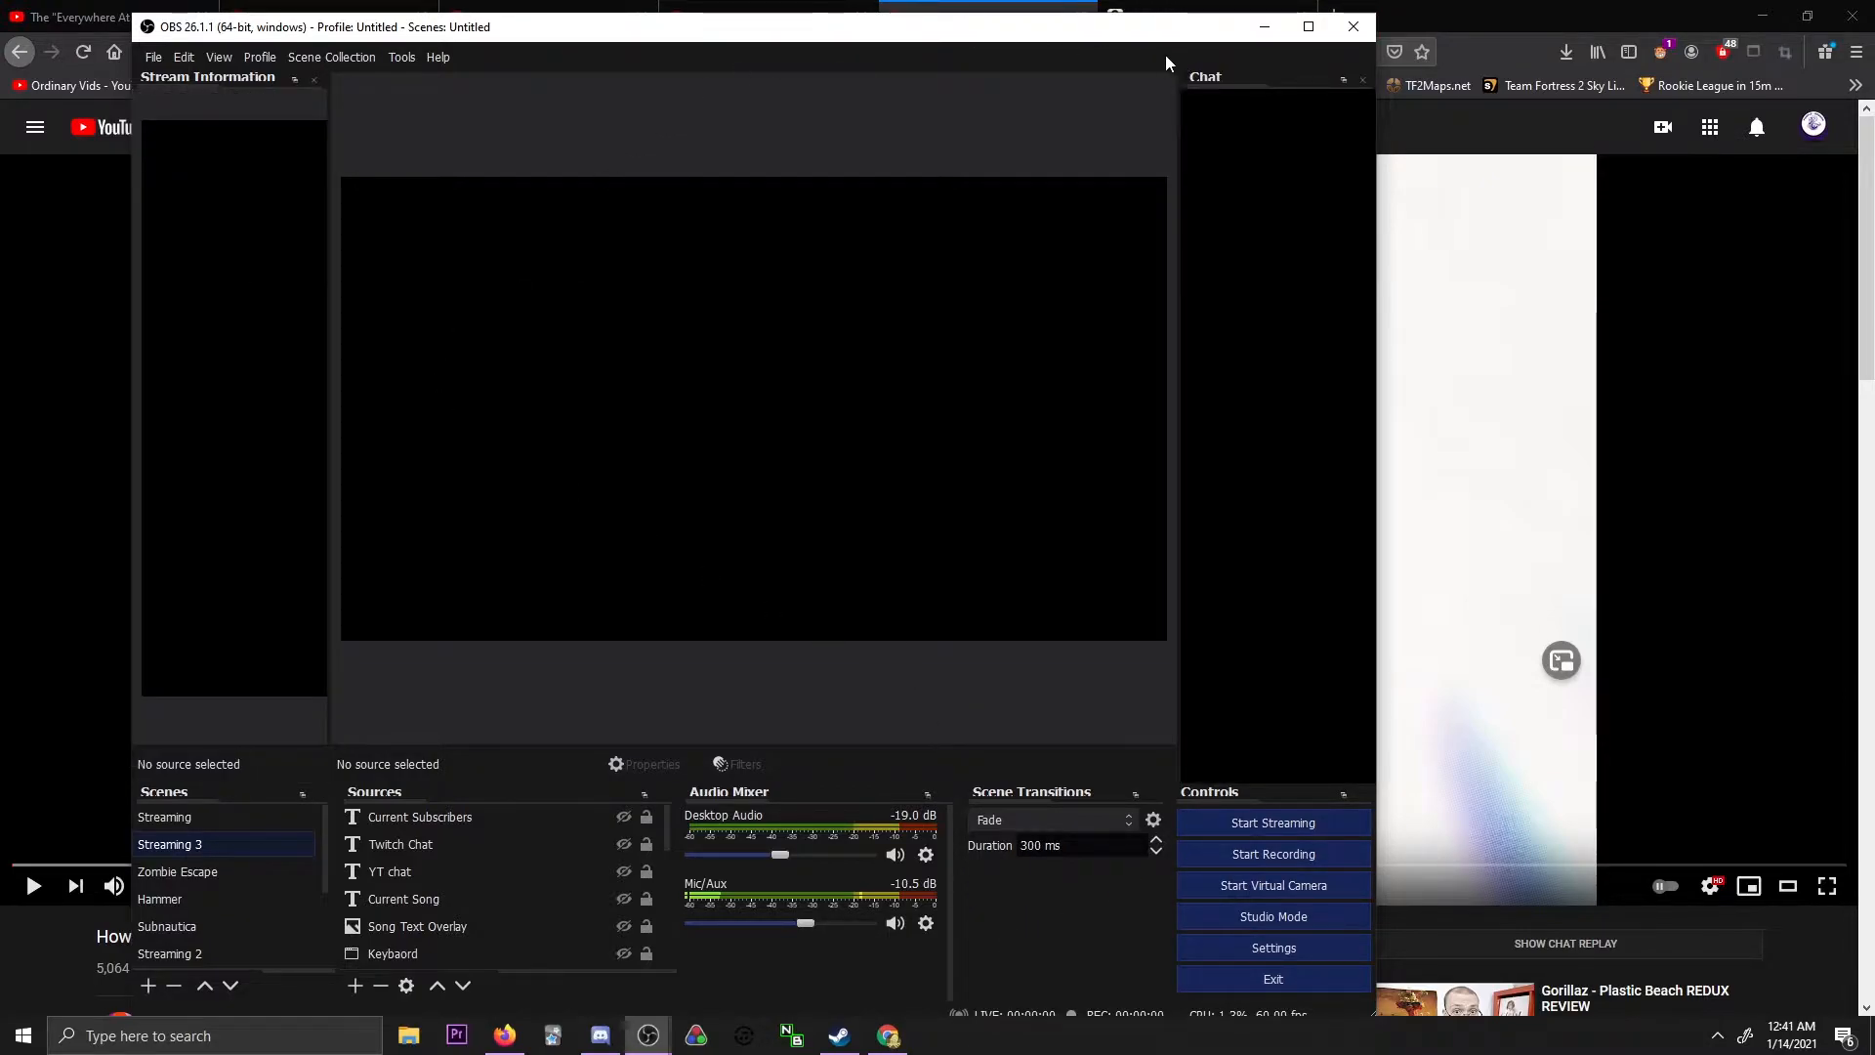
mouse_move(712, 876)
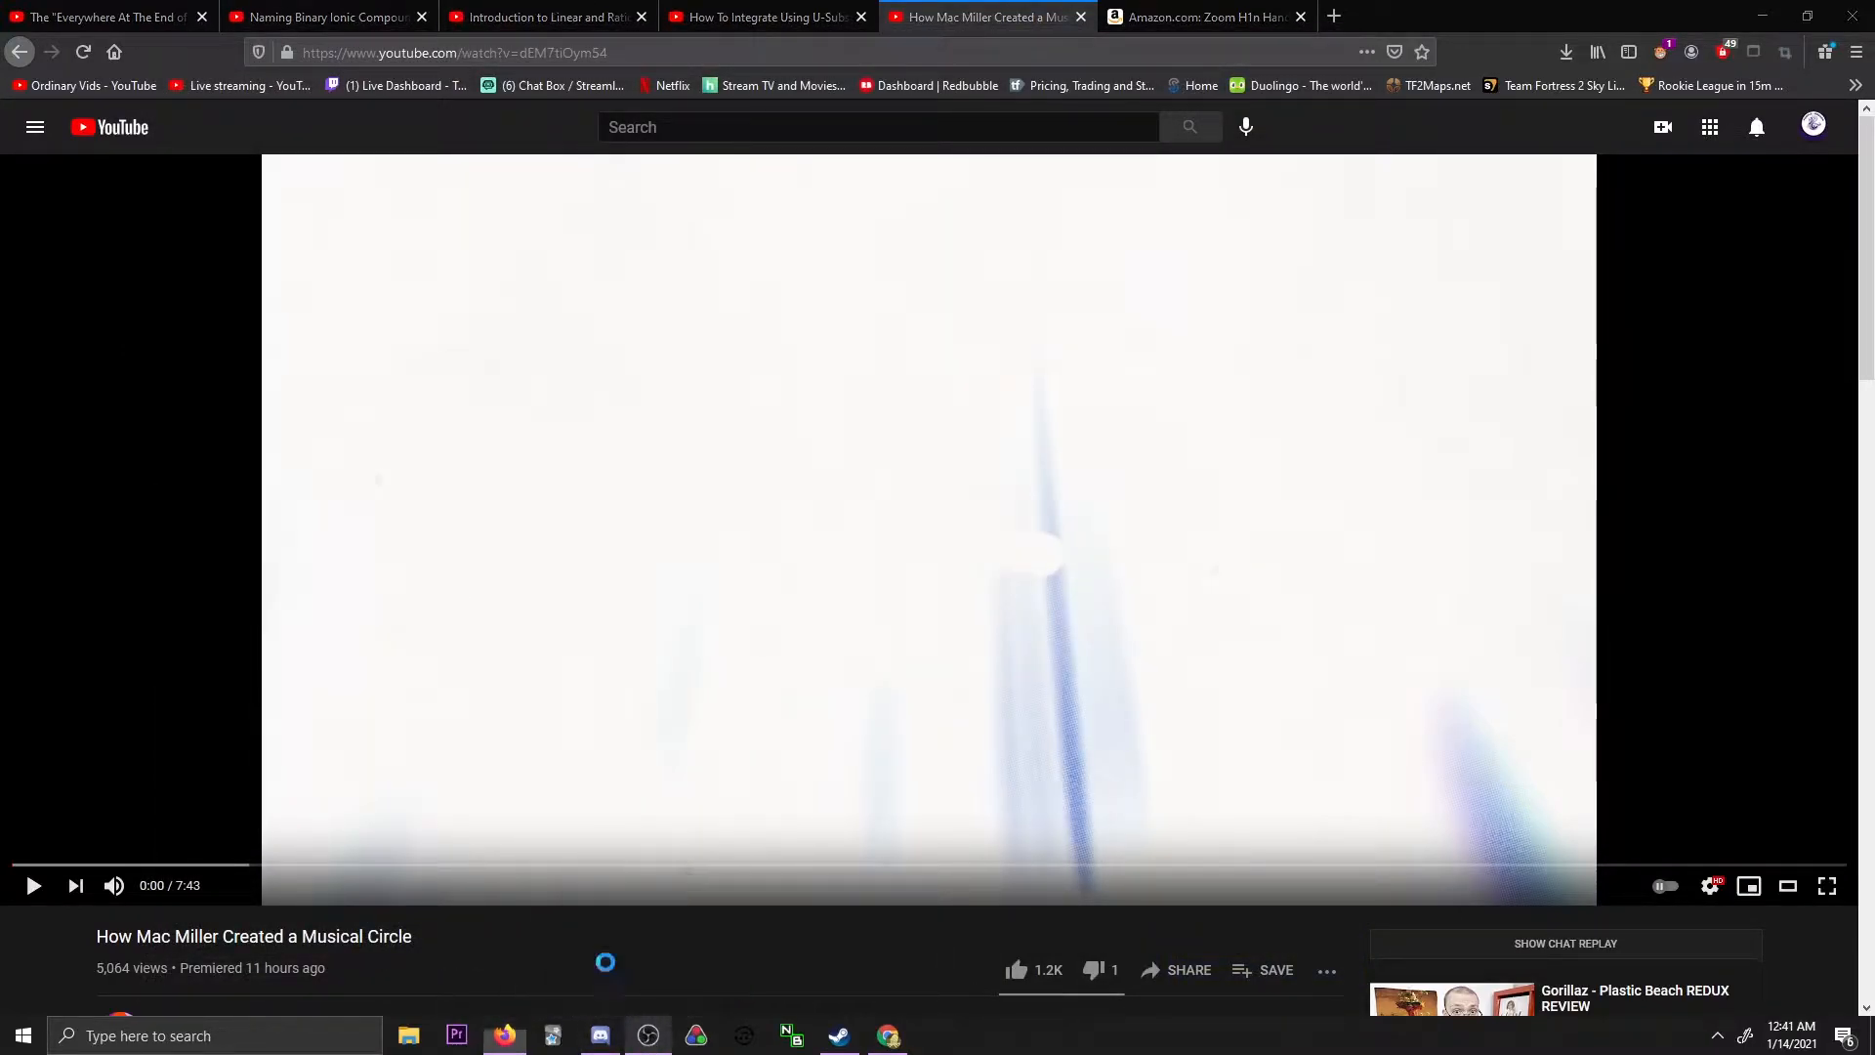
Minimize the OBS Studio window so the YouTube page shows on its own
left_click(648, 1035)
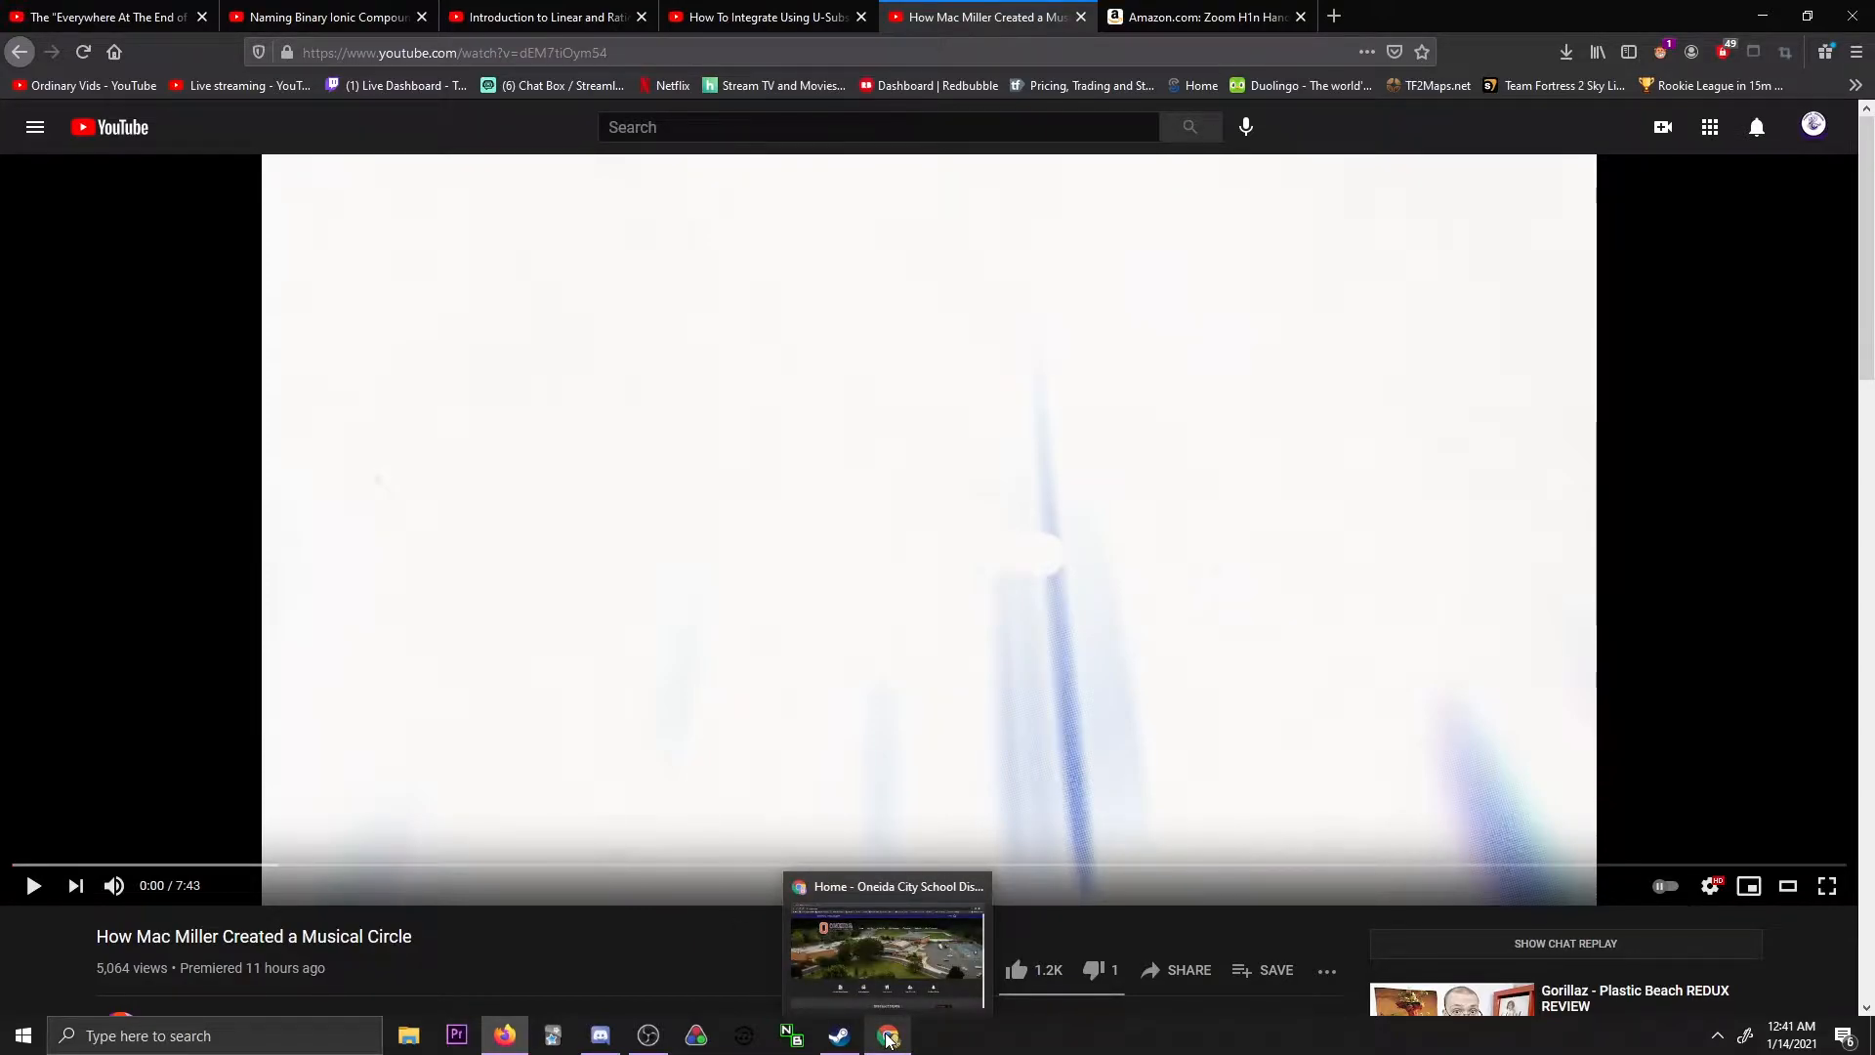
Bring up the Chrome window showing the Oneida City School District homepage
left_click(886, 1035)
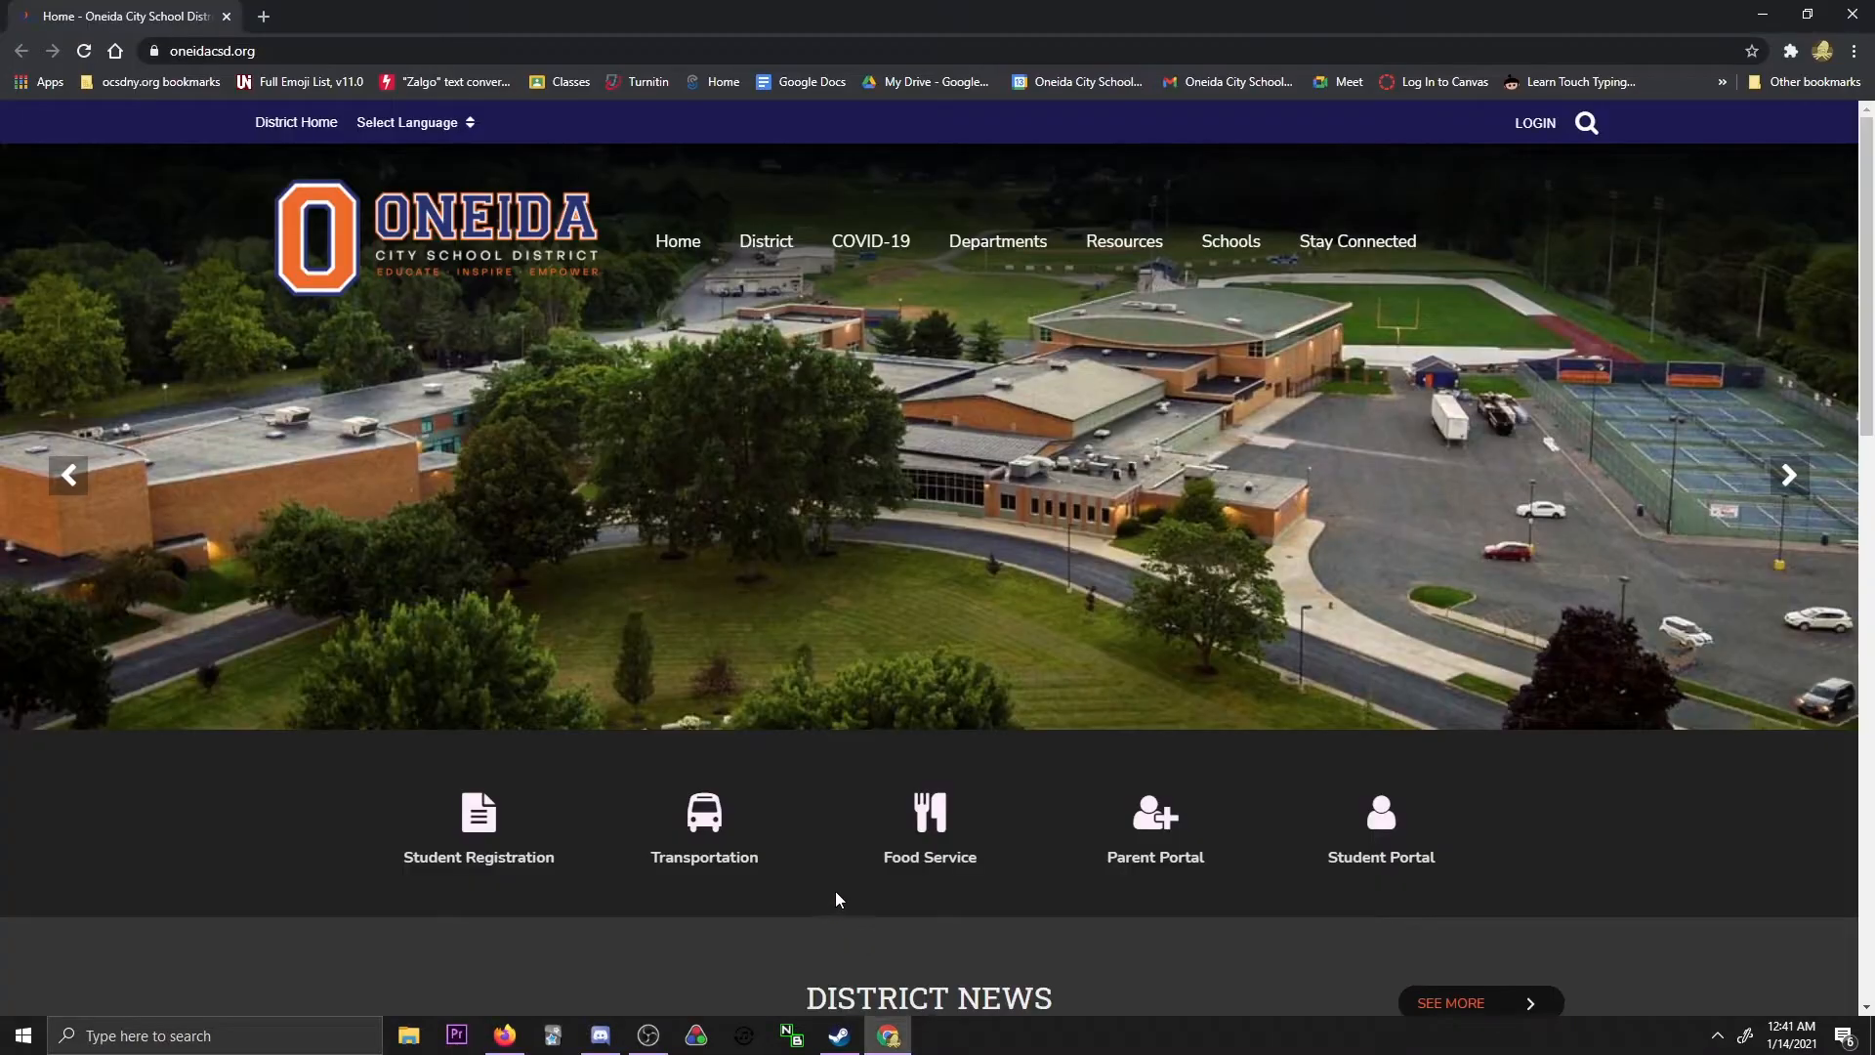
mouse_move(576, 701)
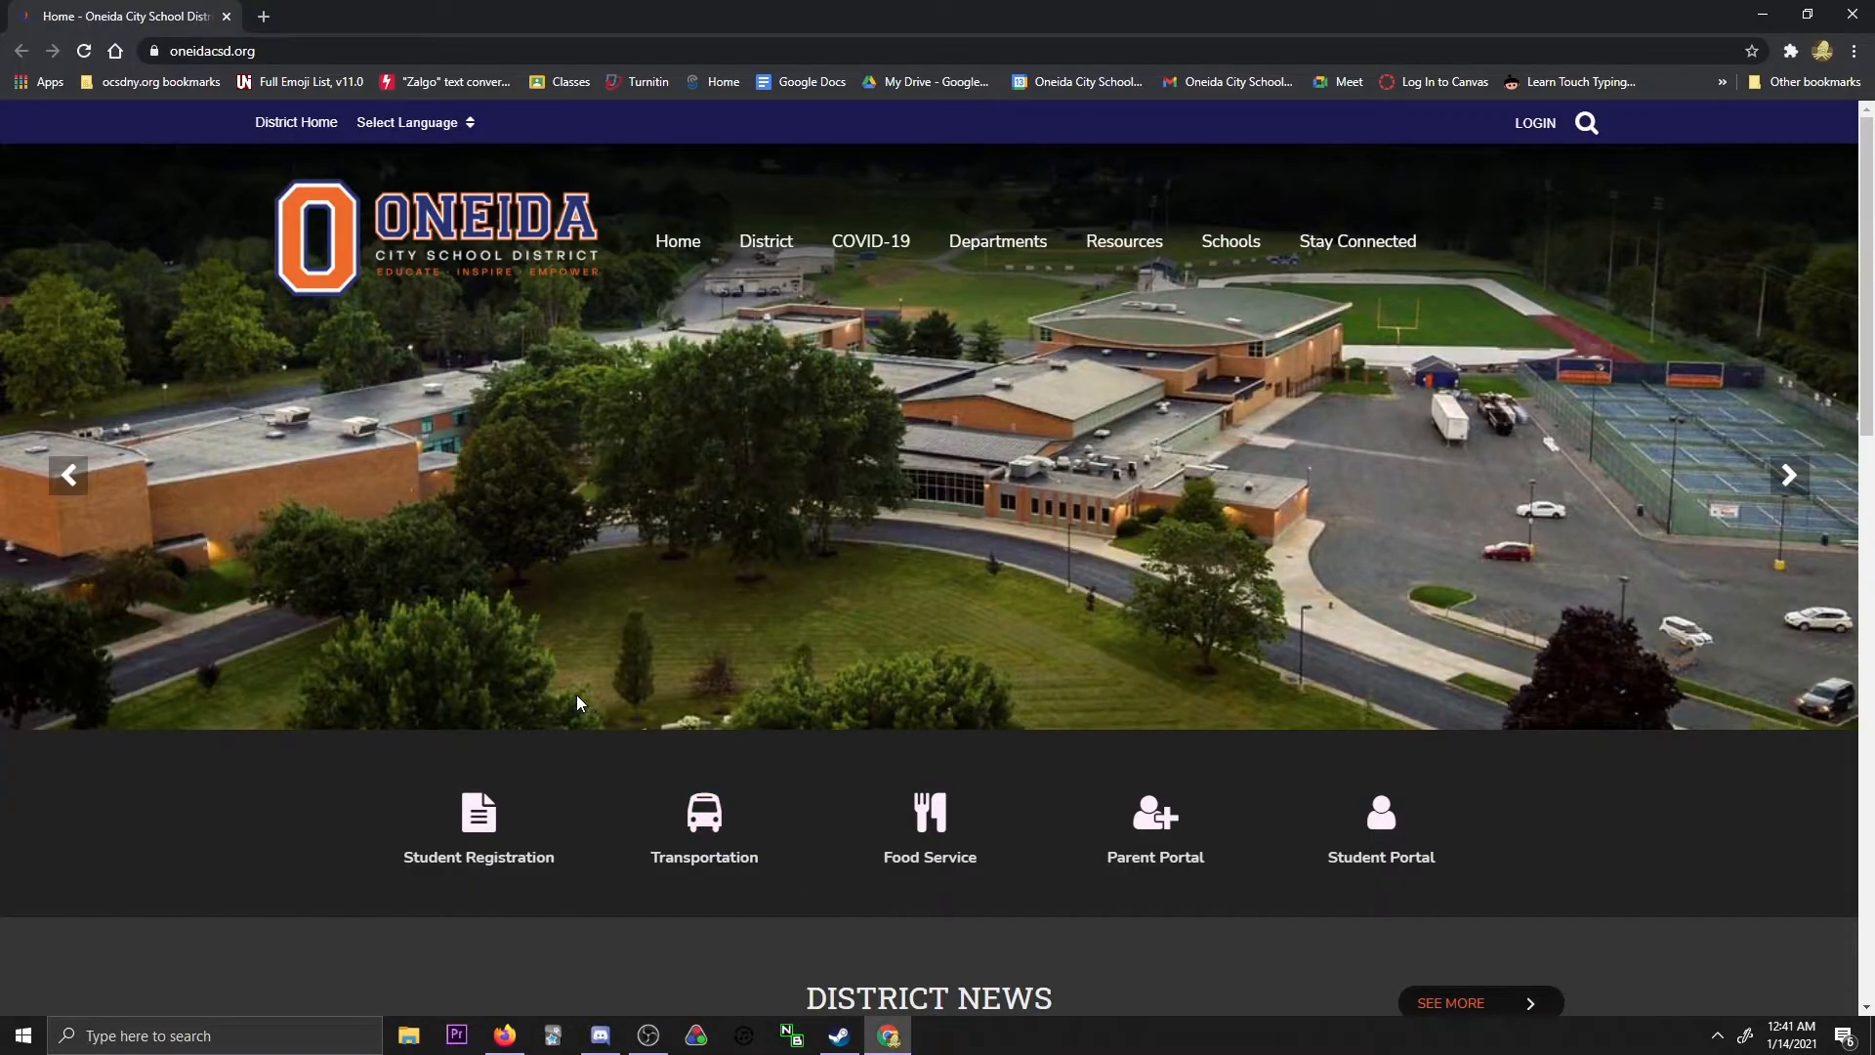
mouse_move(877, 660)
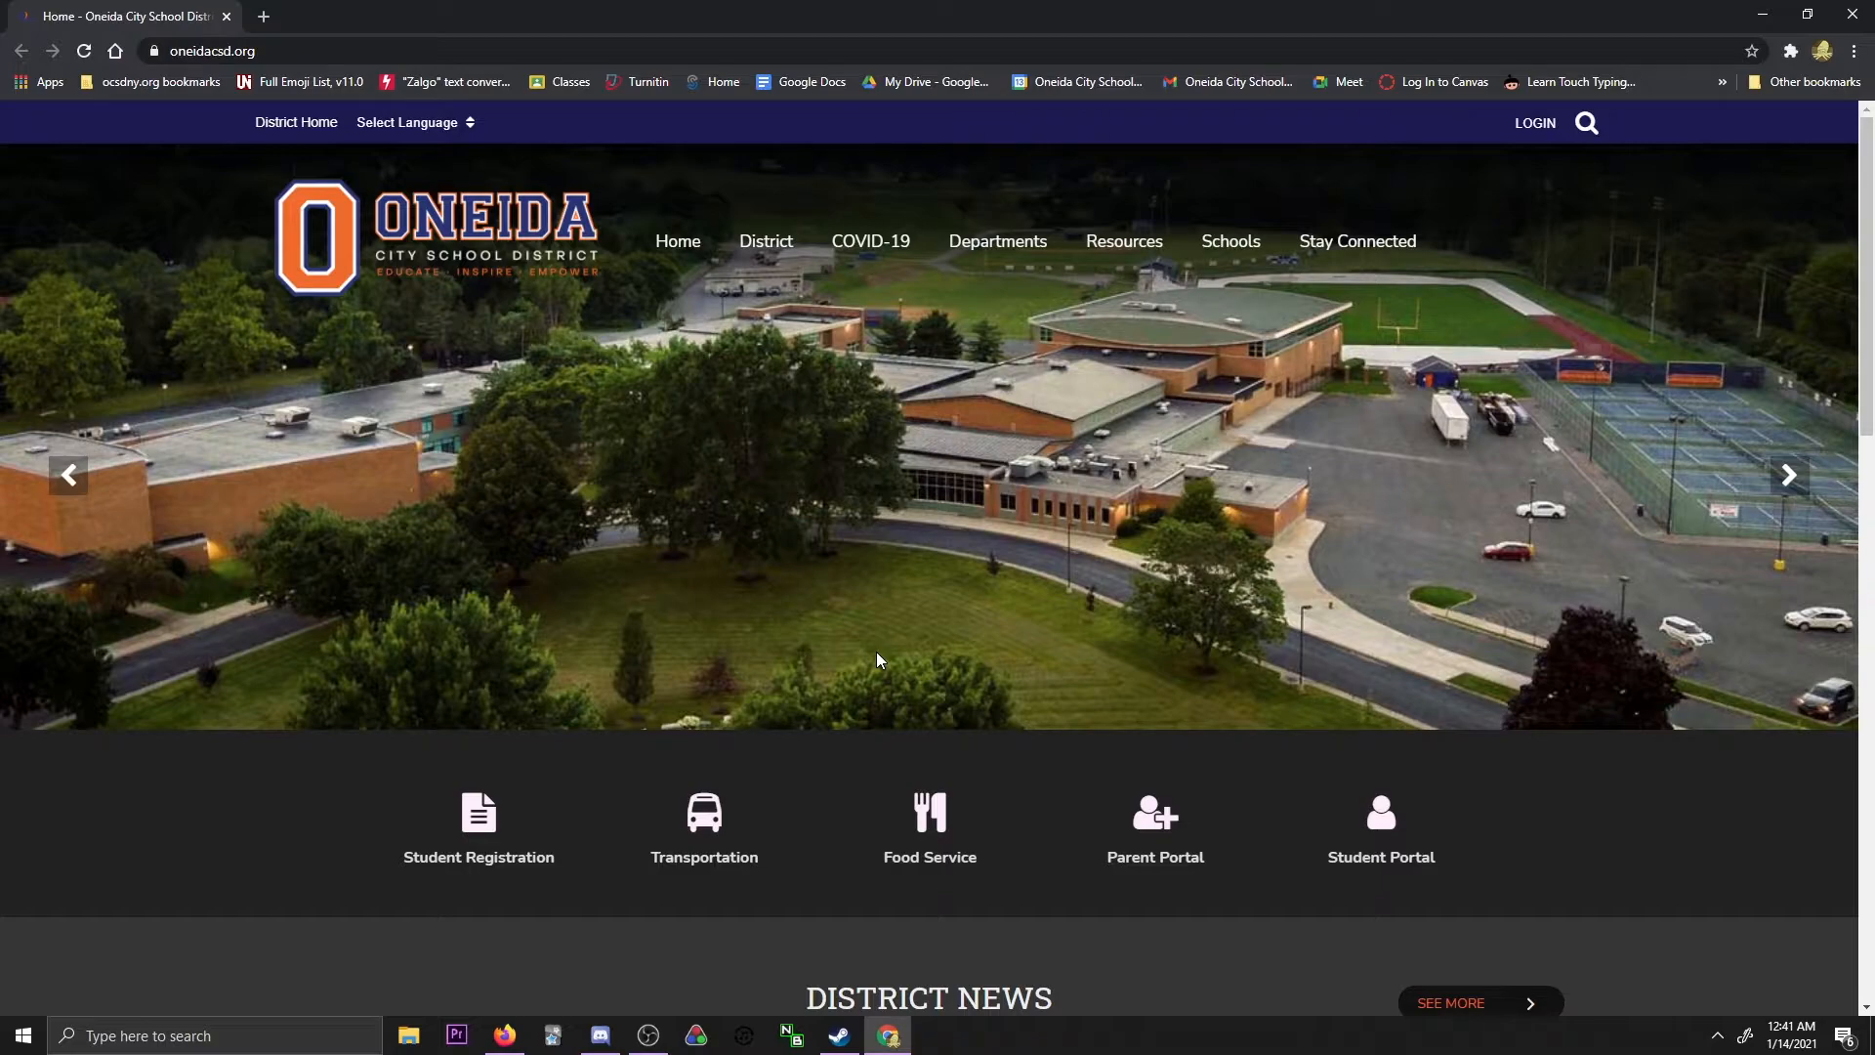
mouse_move(923, 547)
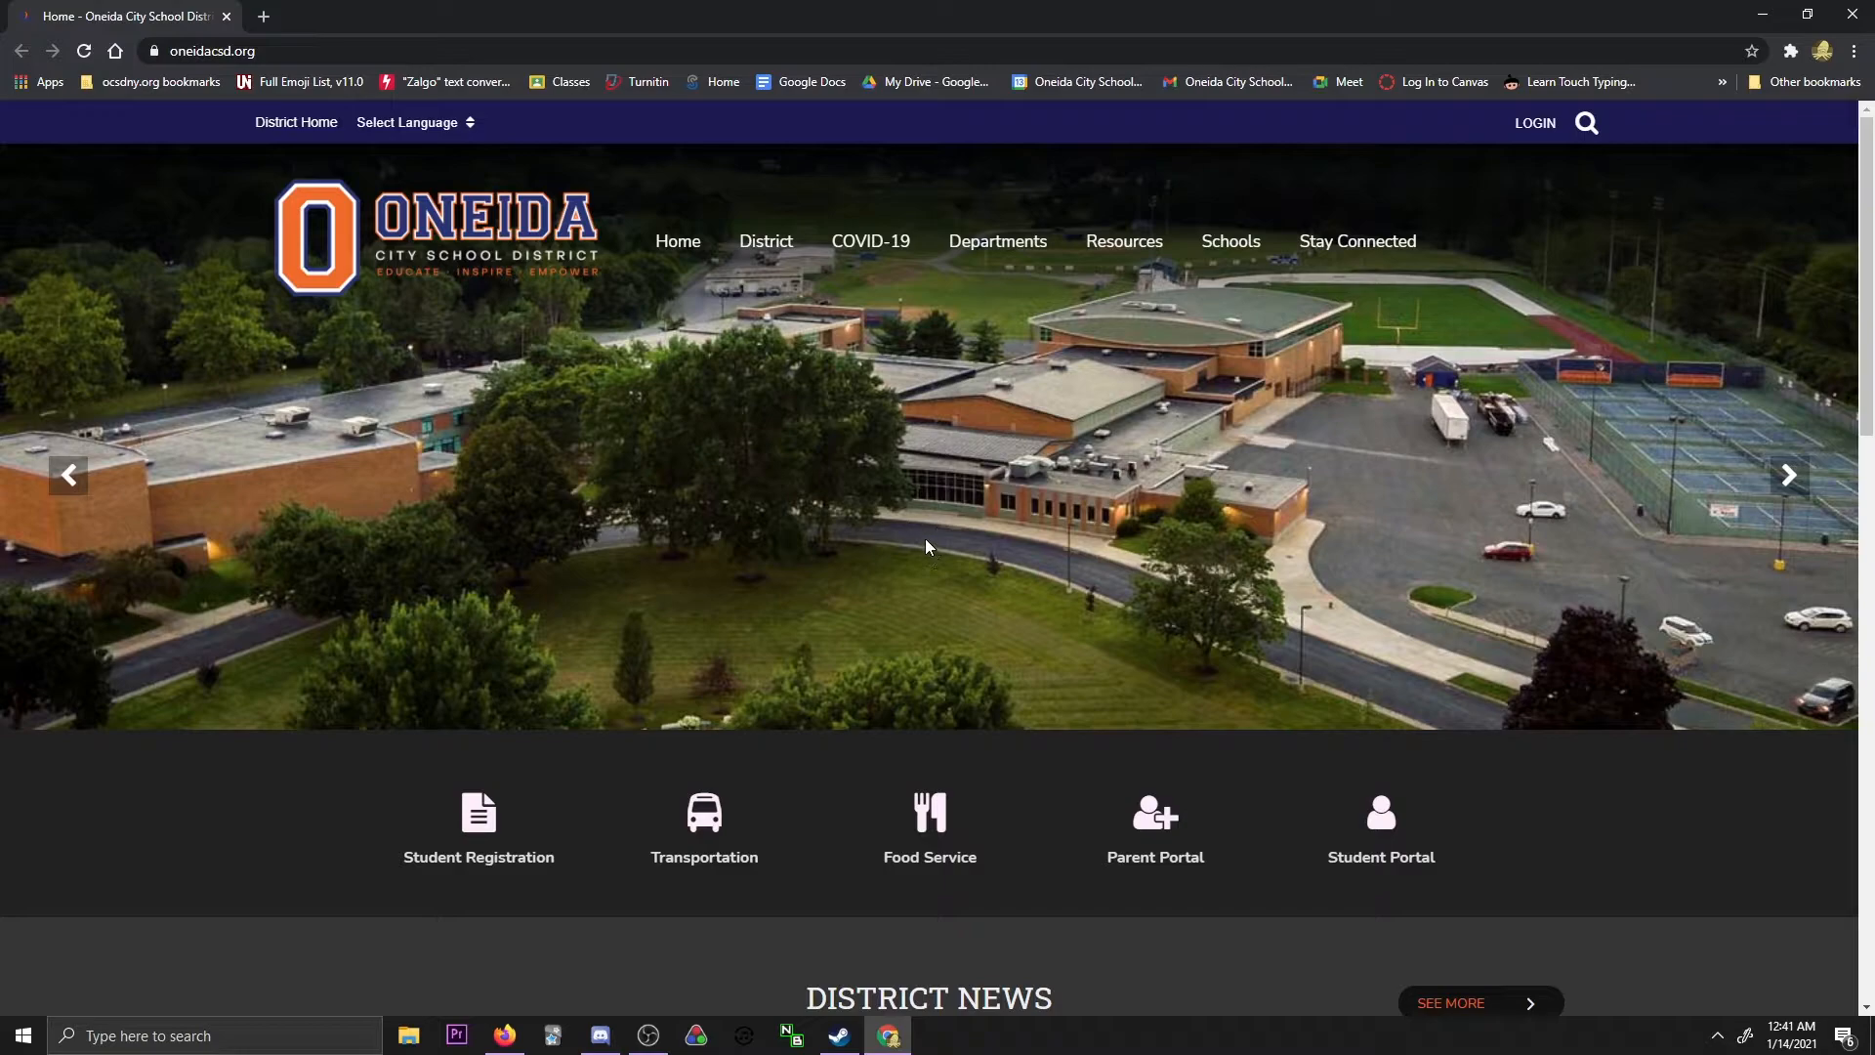
mouse_move(1080, 82)
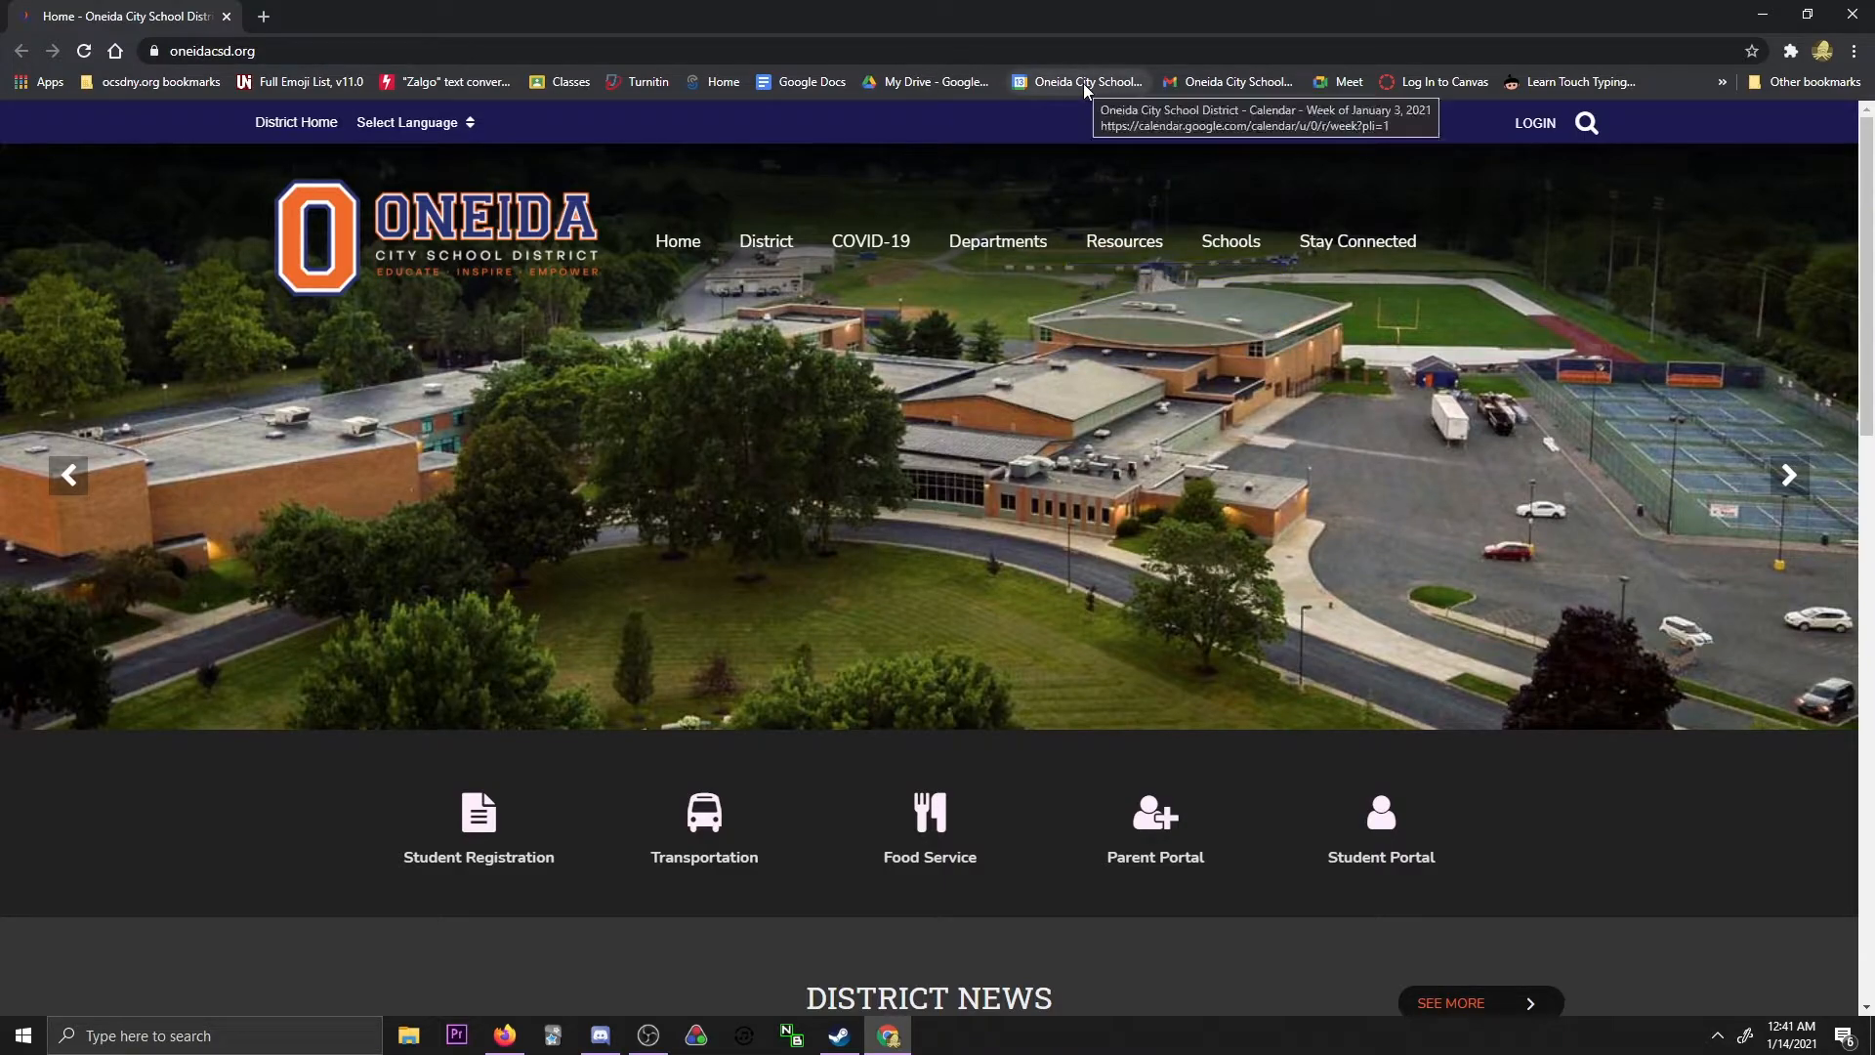
mouse_move(1057, 88)
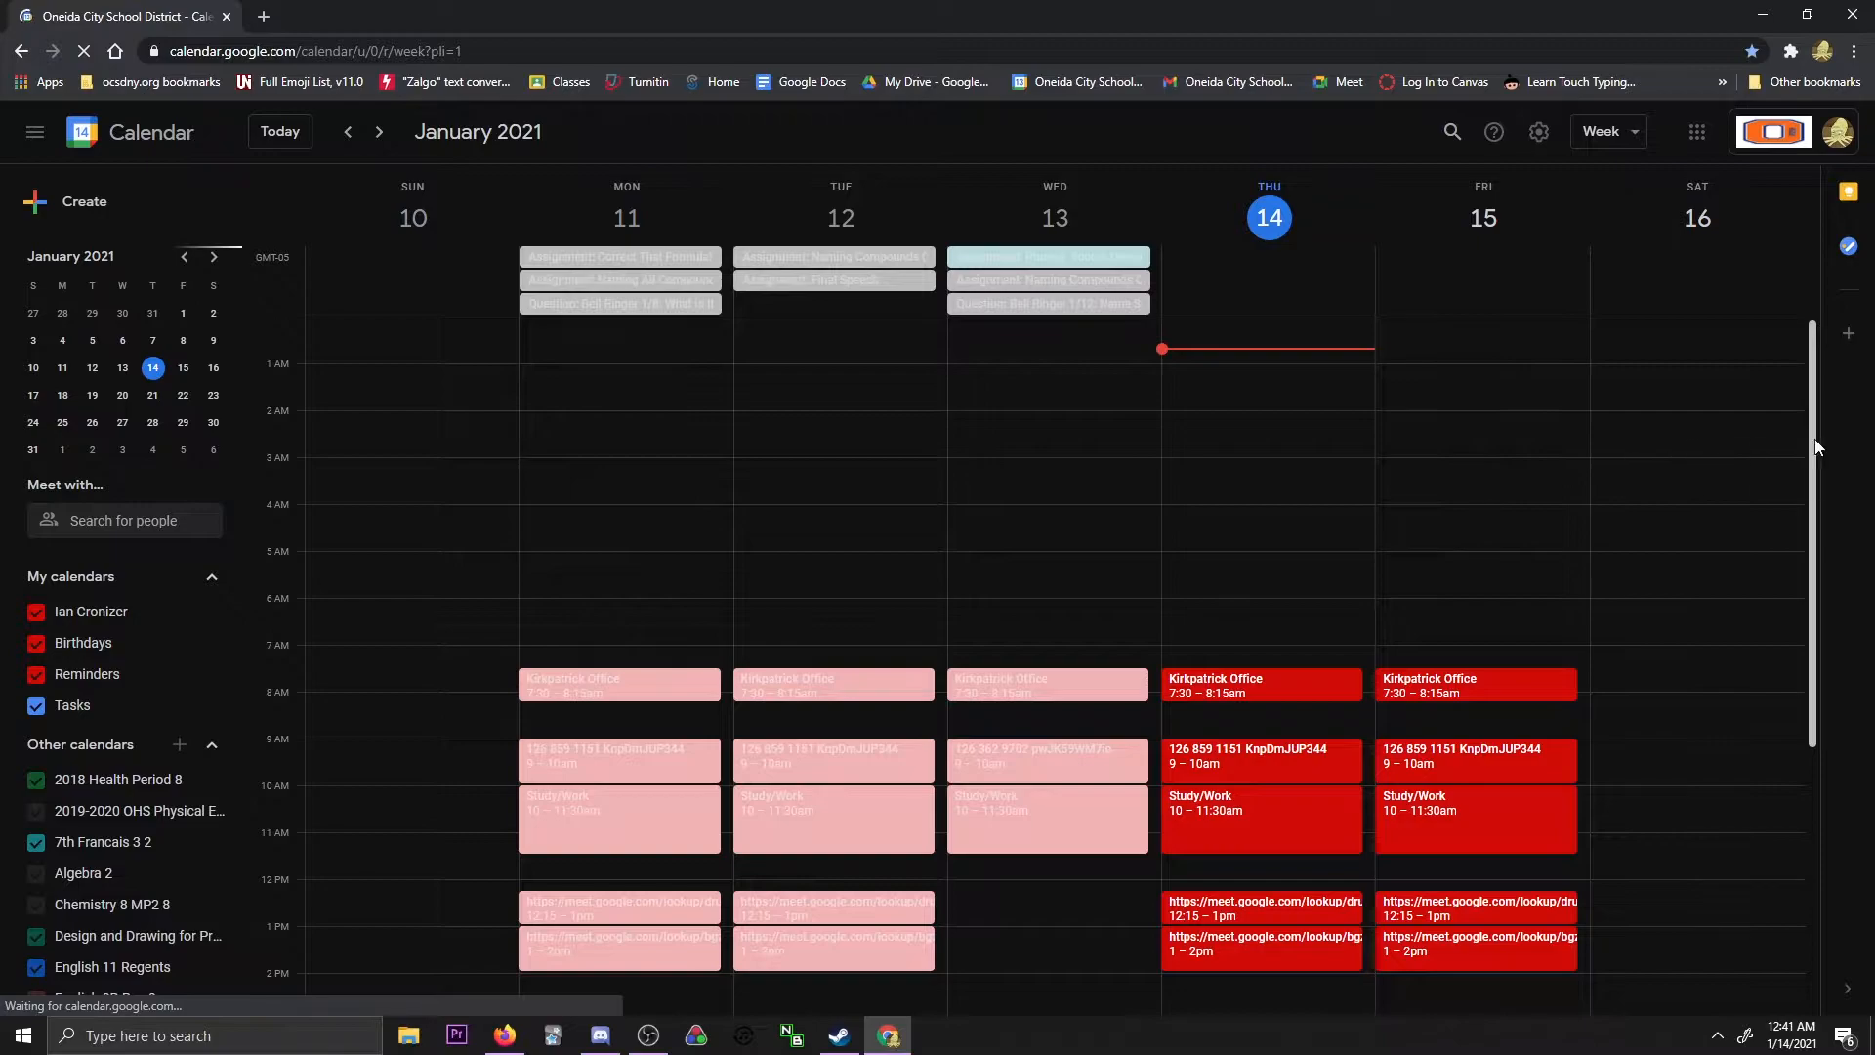
scroll("down", 3)
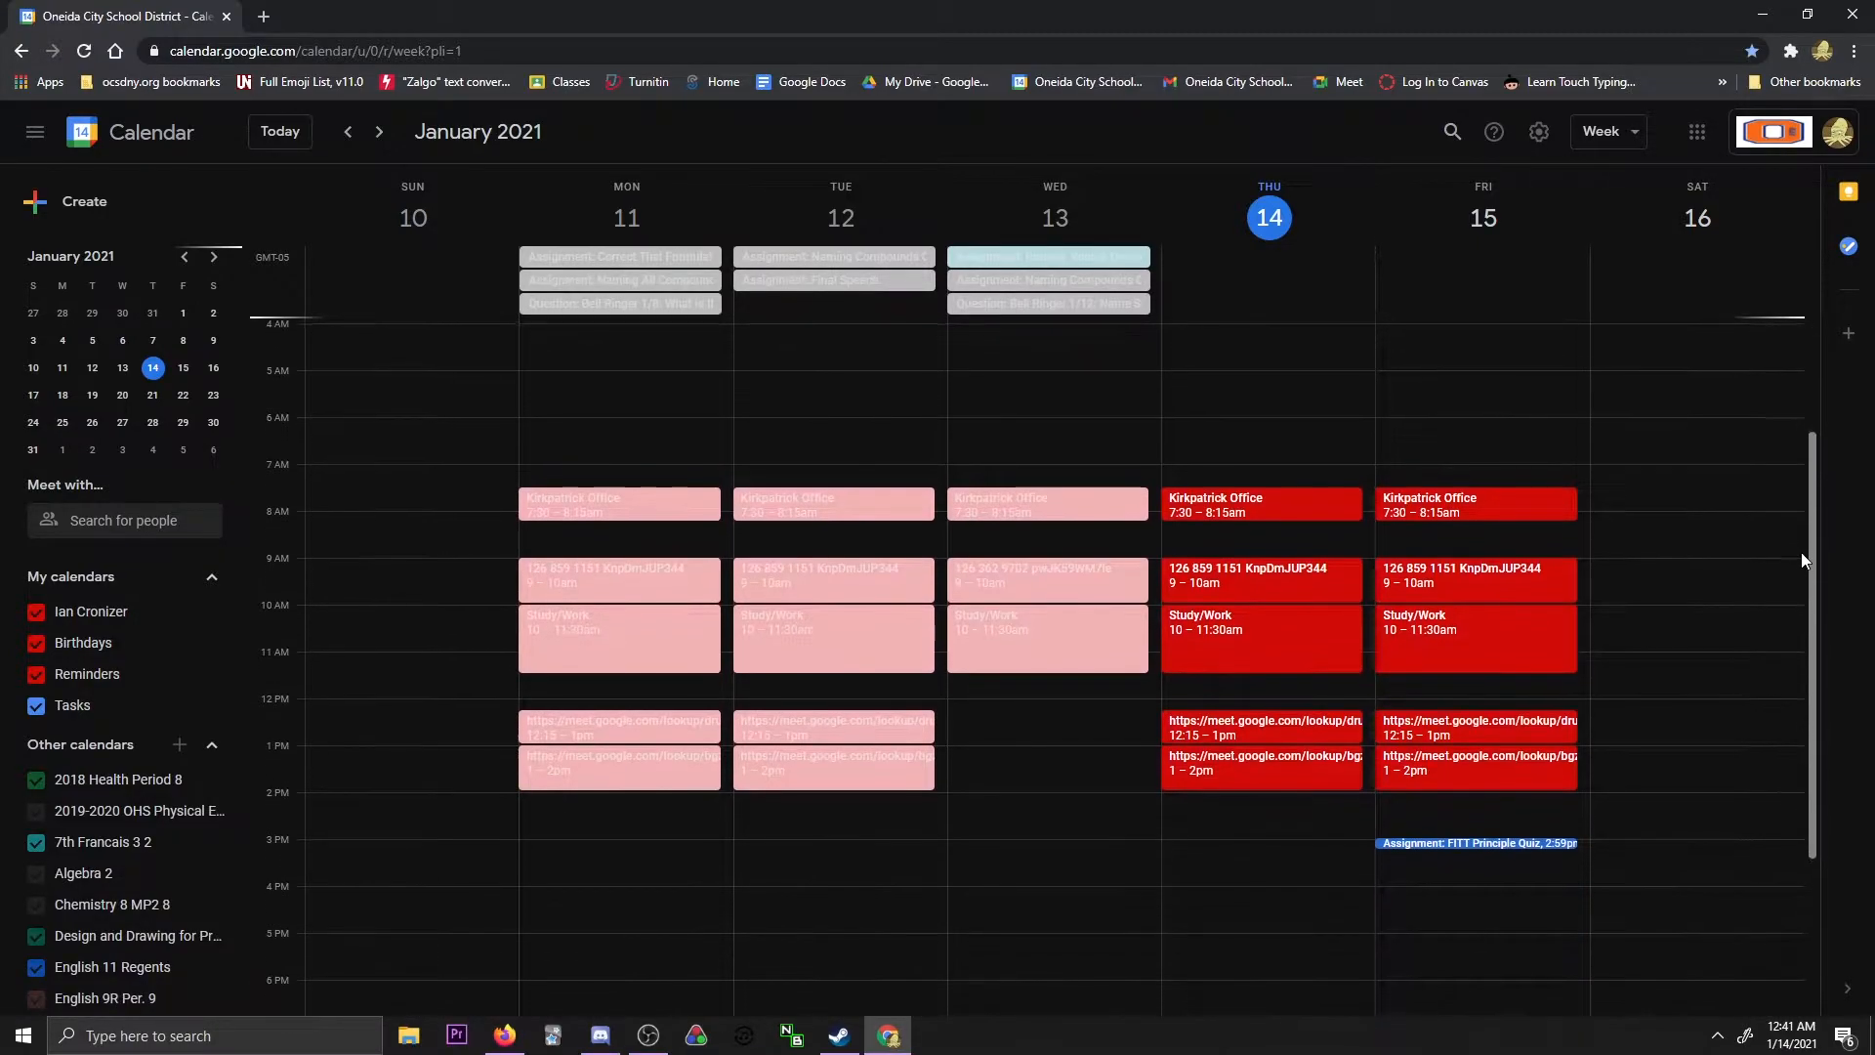
scroll("down", 3)
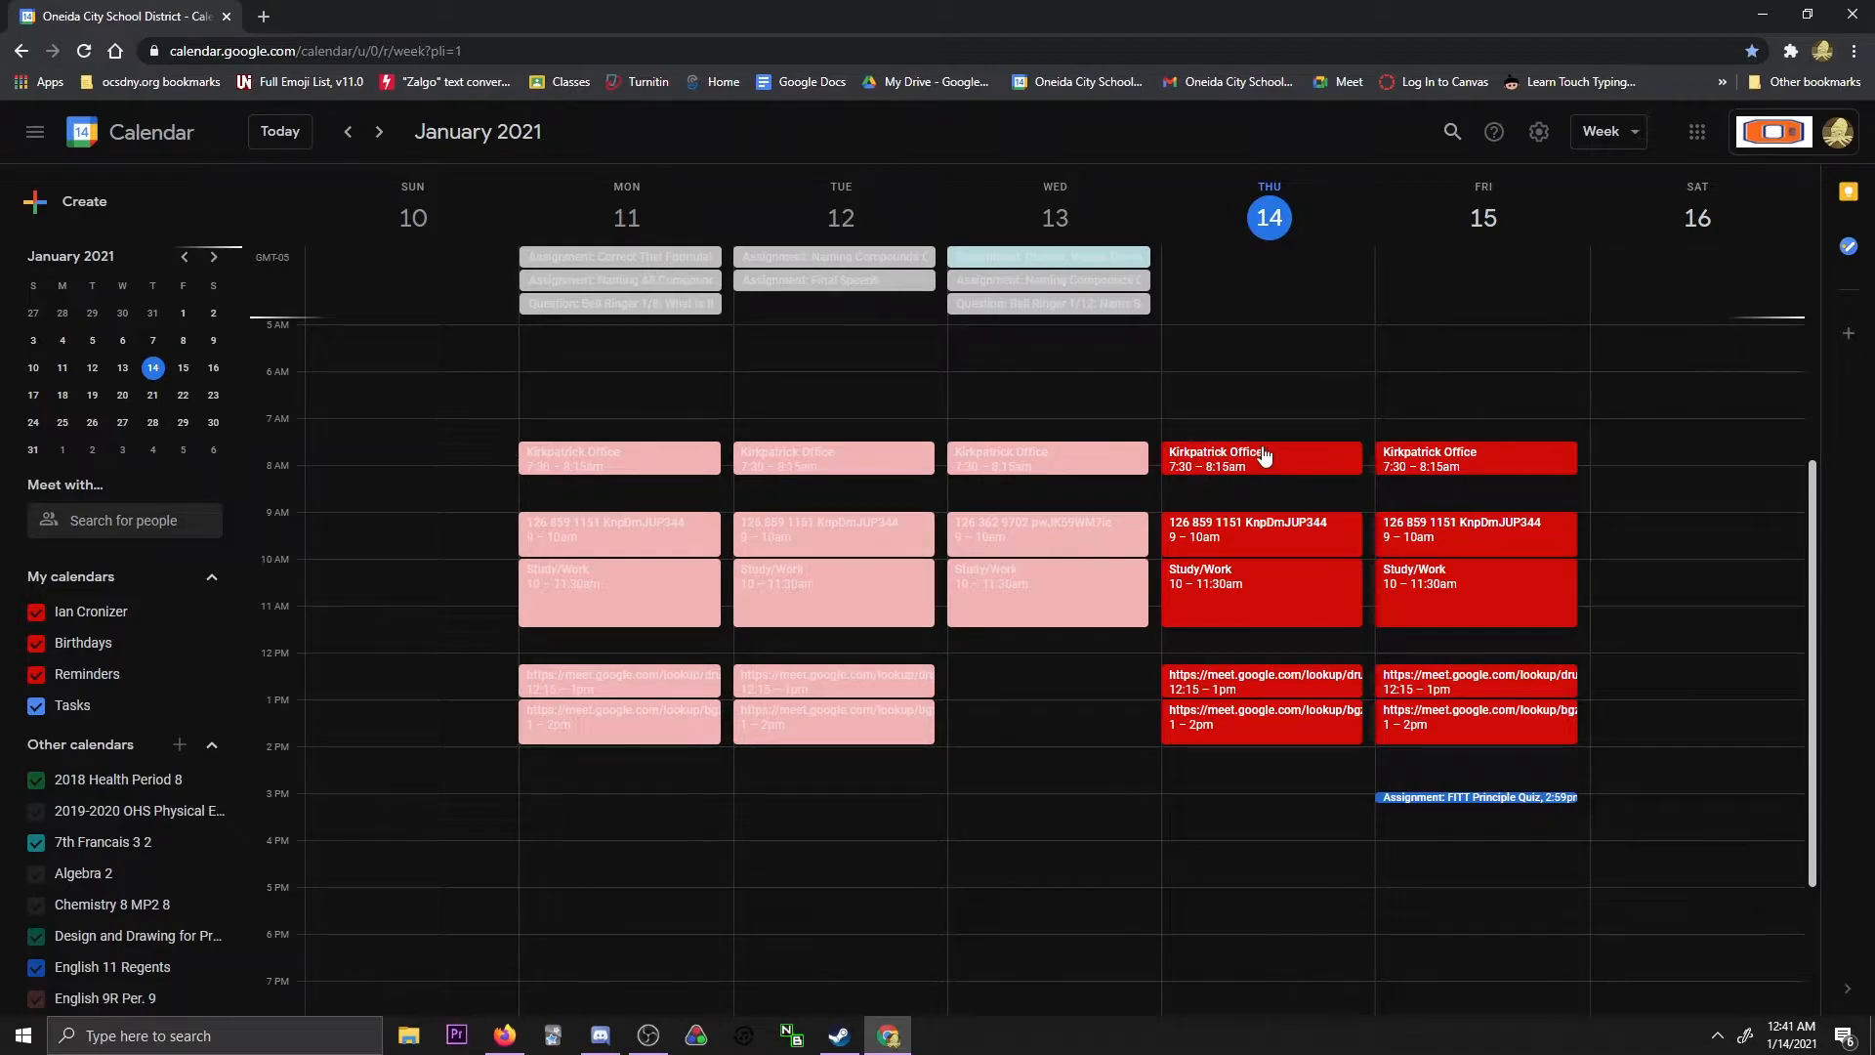
mouse_move(1165, 561)
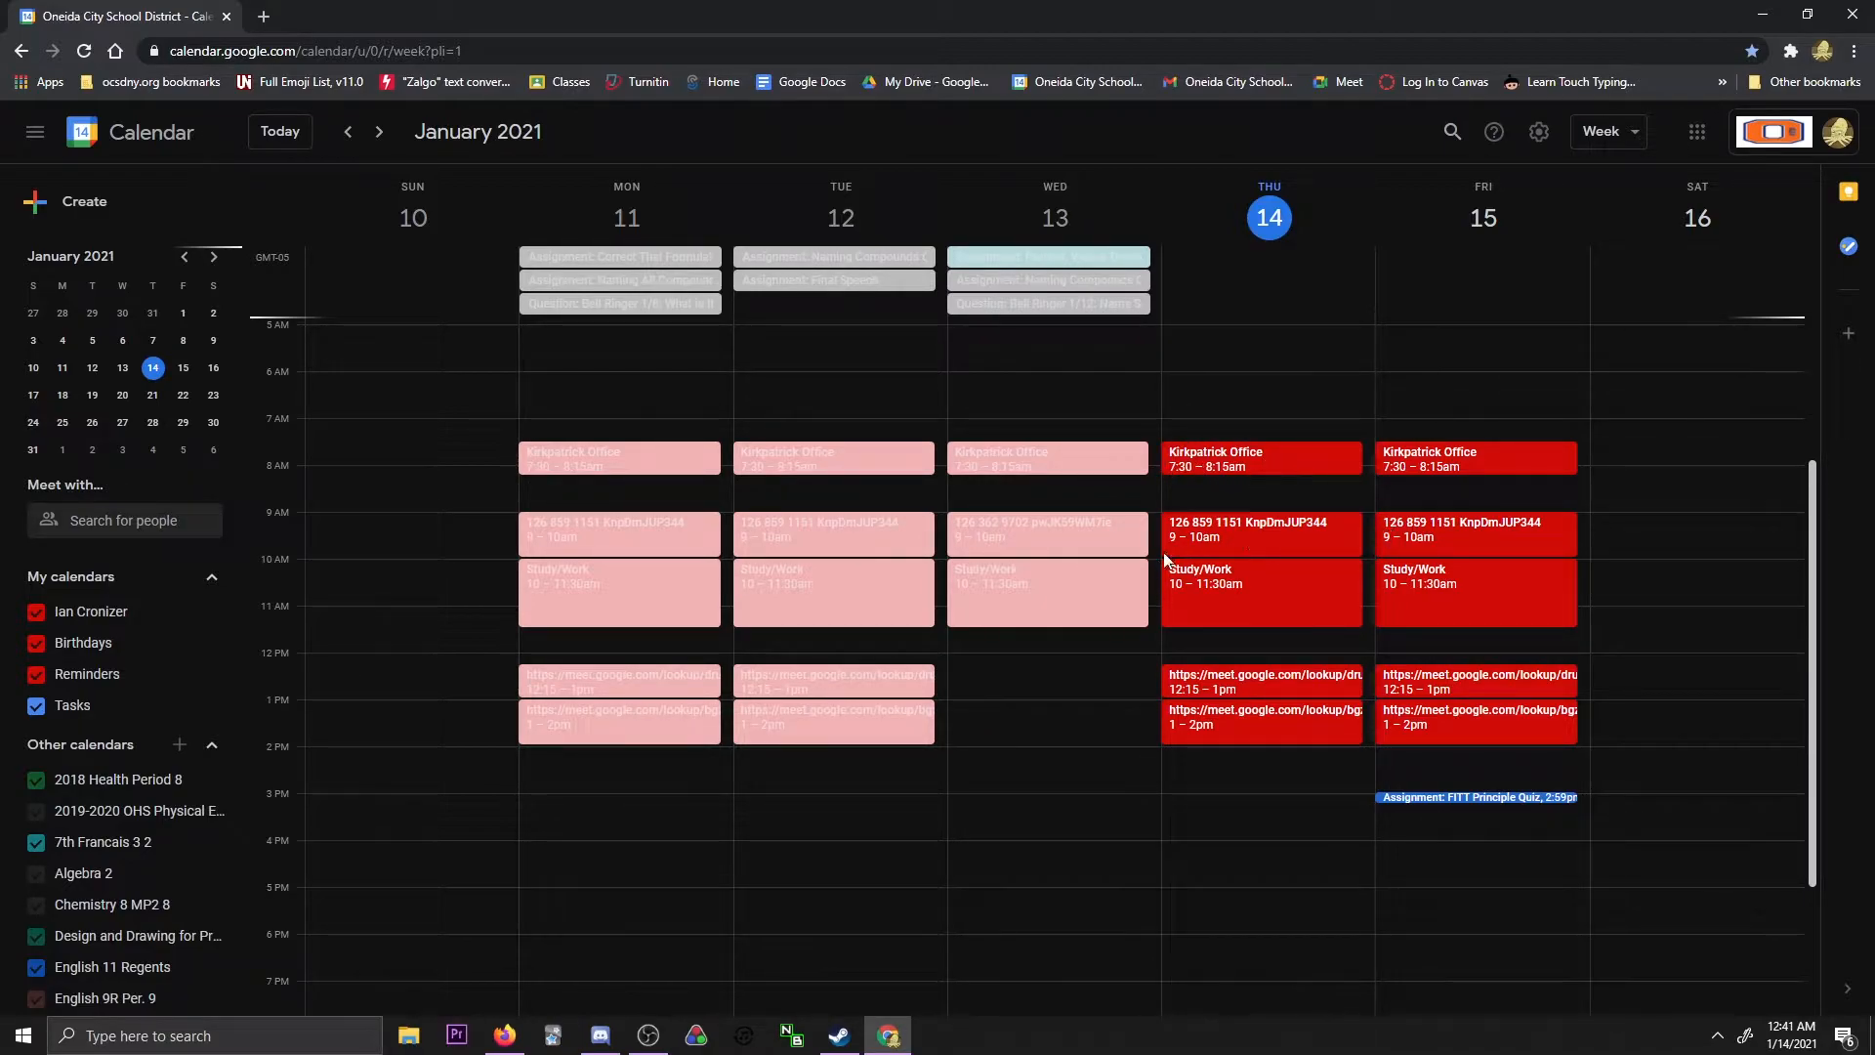
mouse_move(1232, 682)
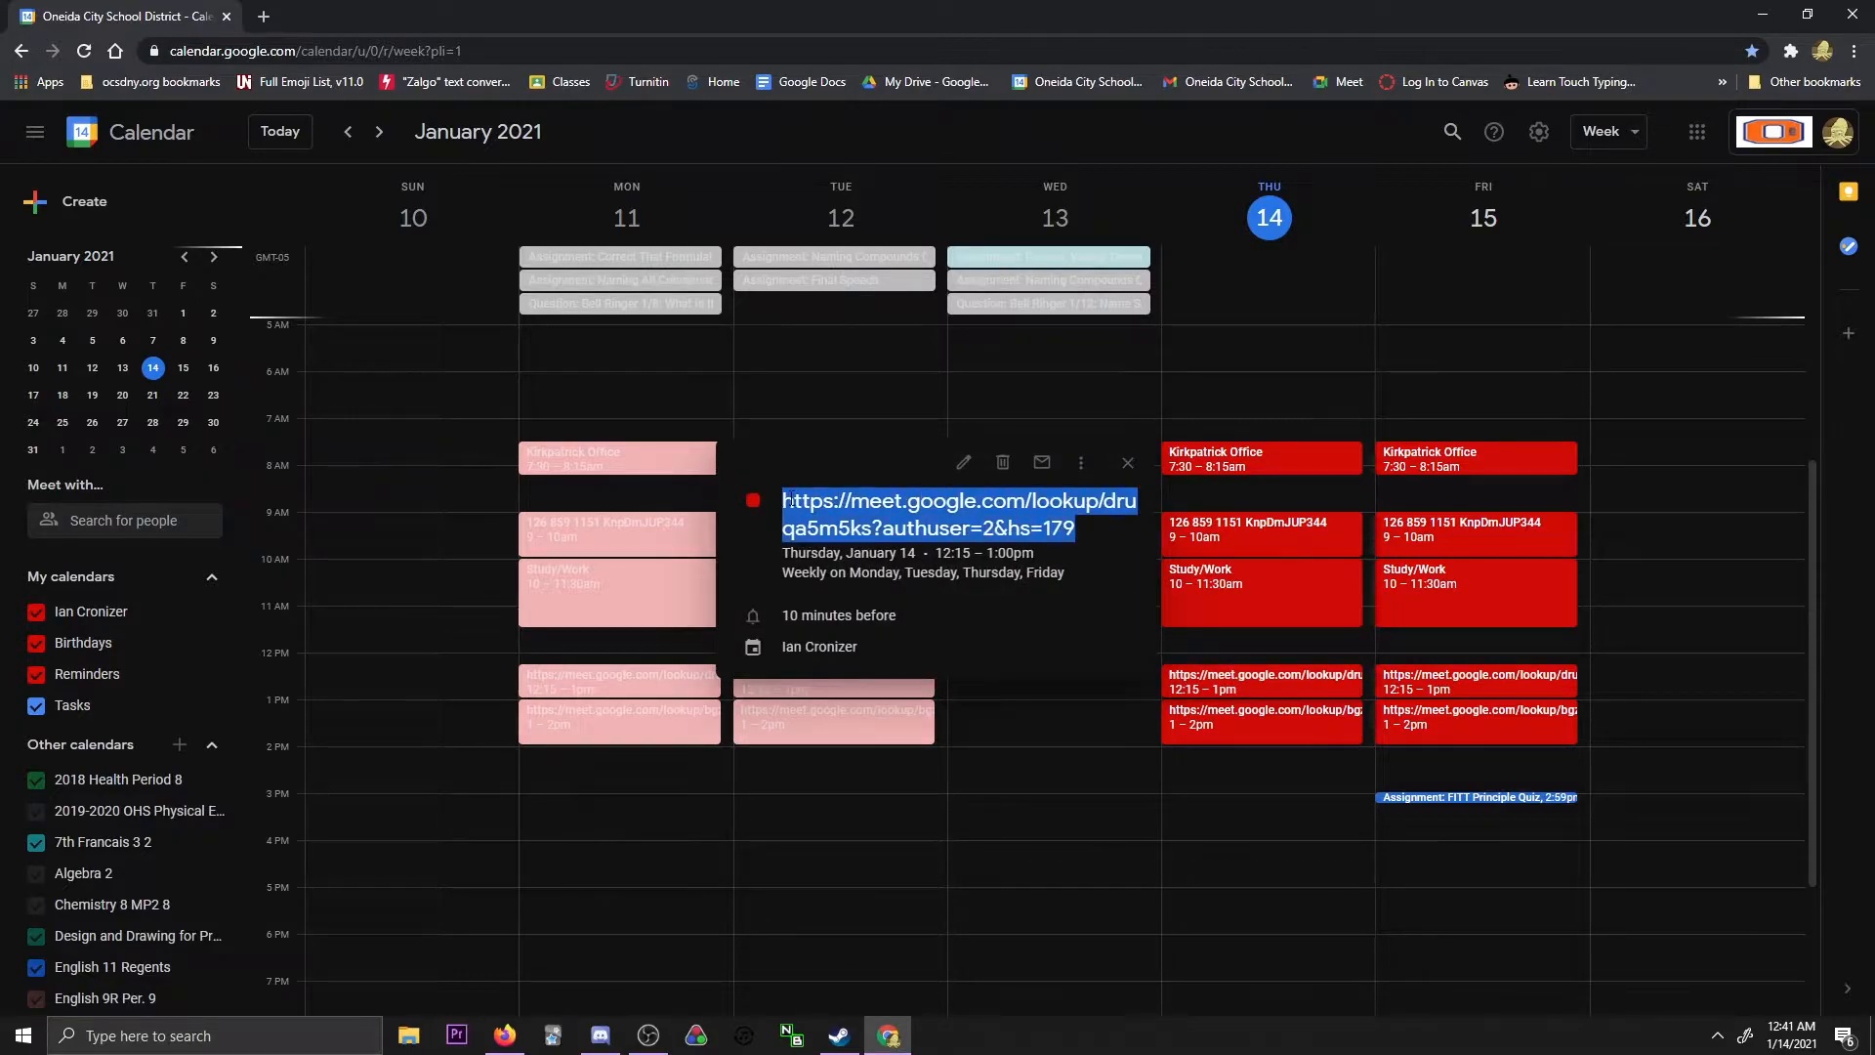
right_click(956, 513)
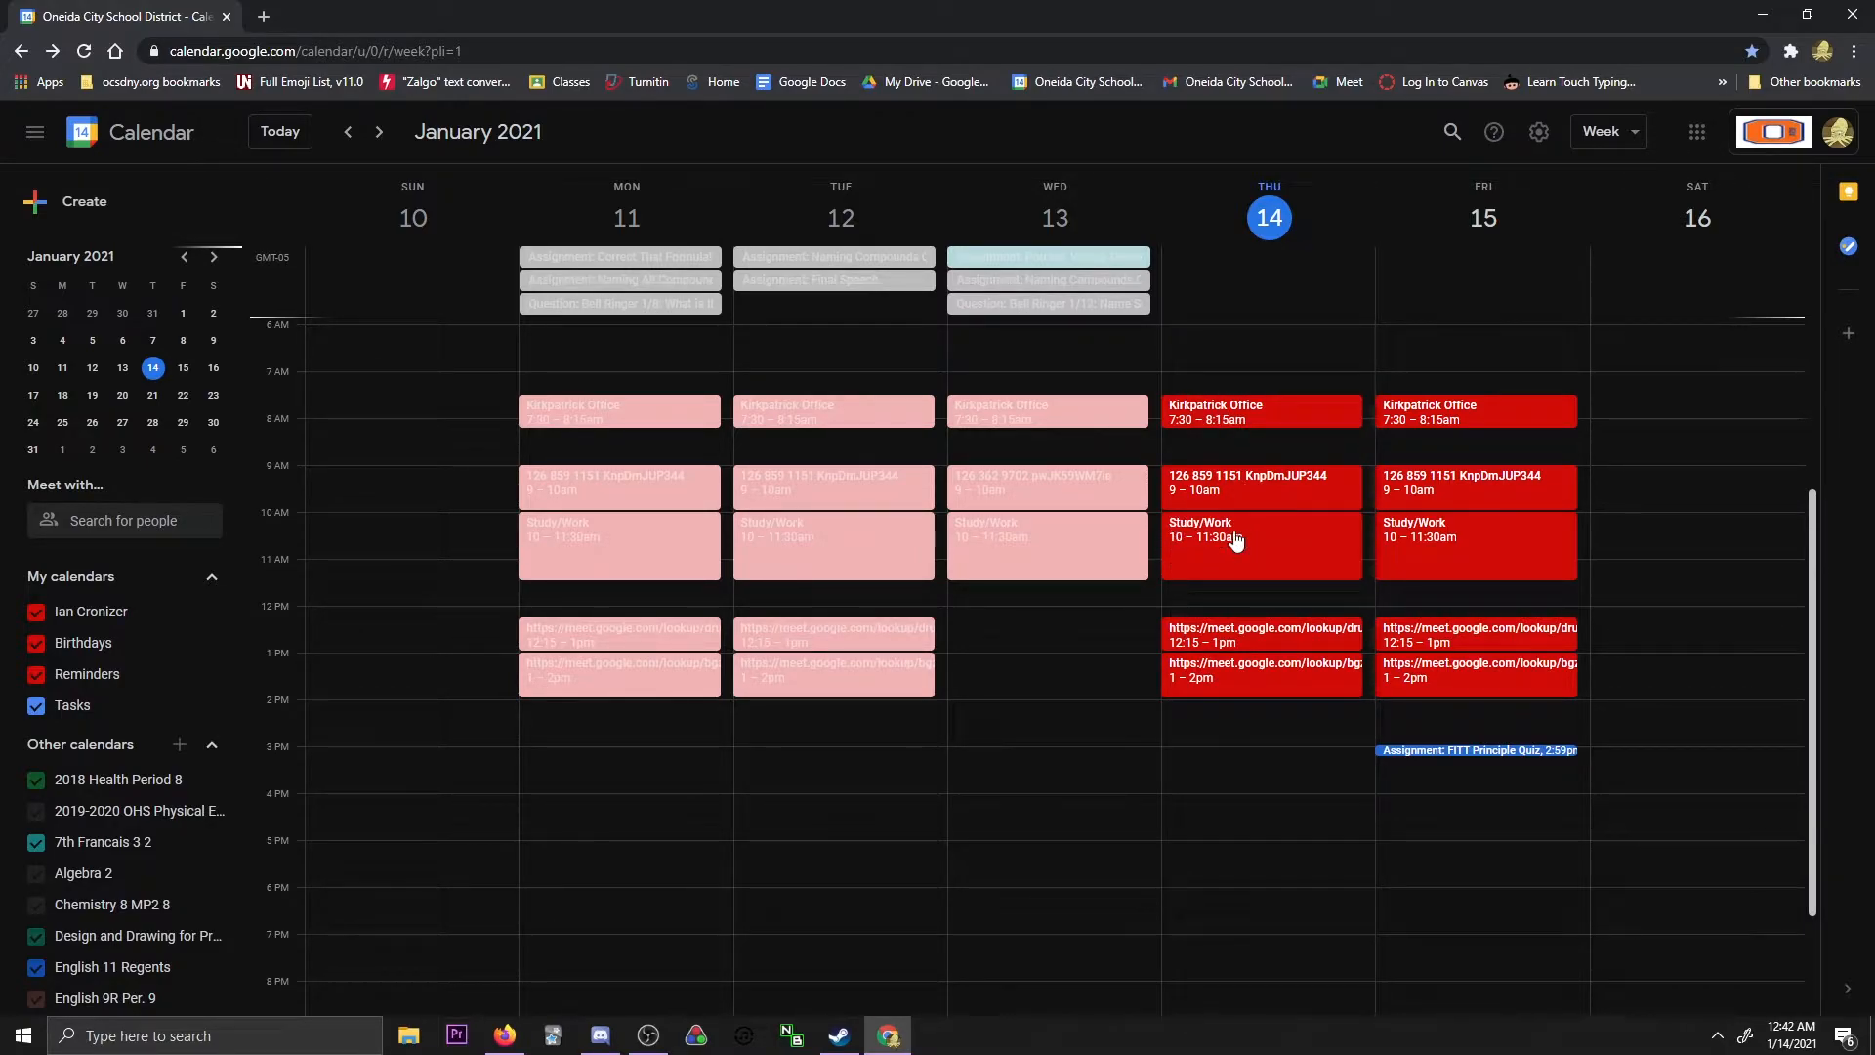
mouse_move(1244, 562)
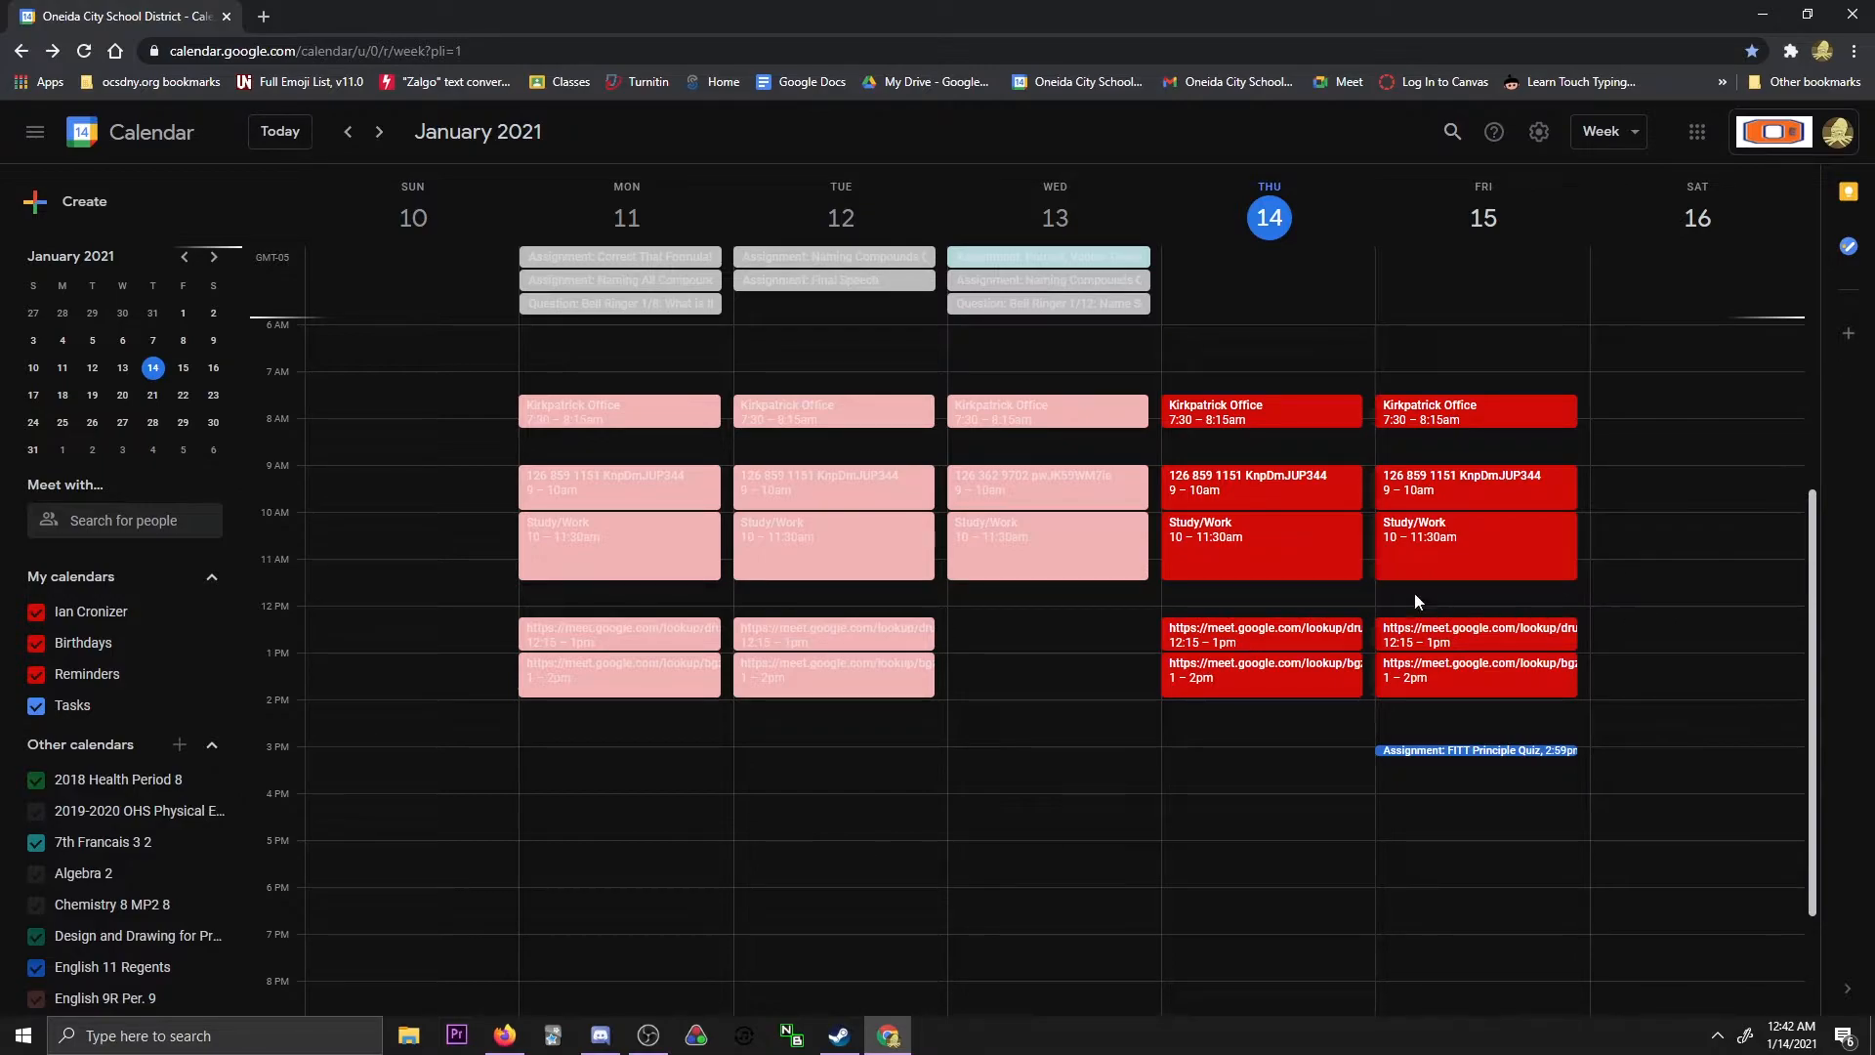
mouse_move(1154, 787)
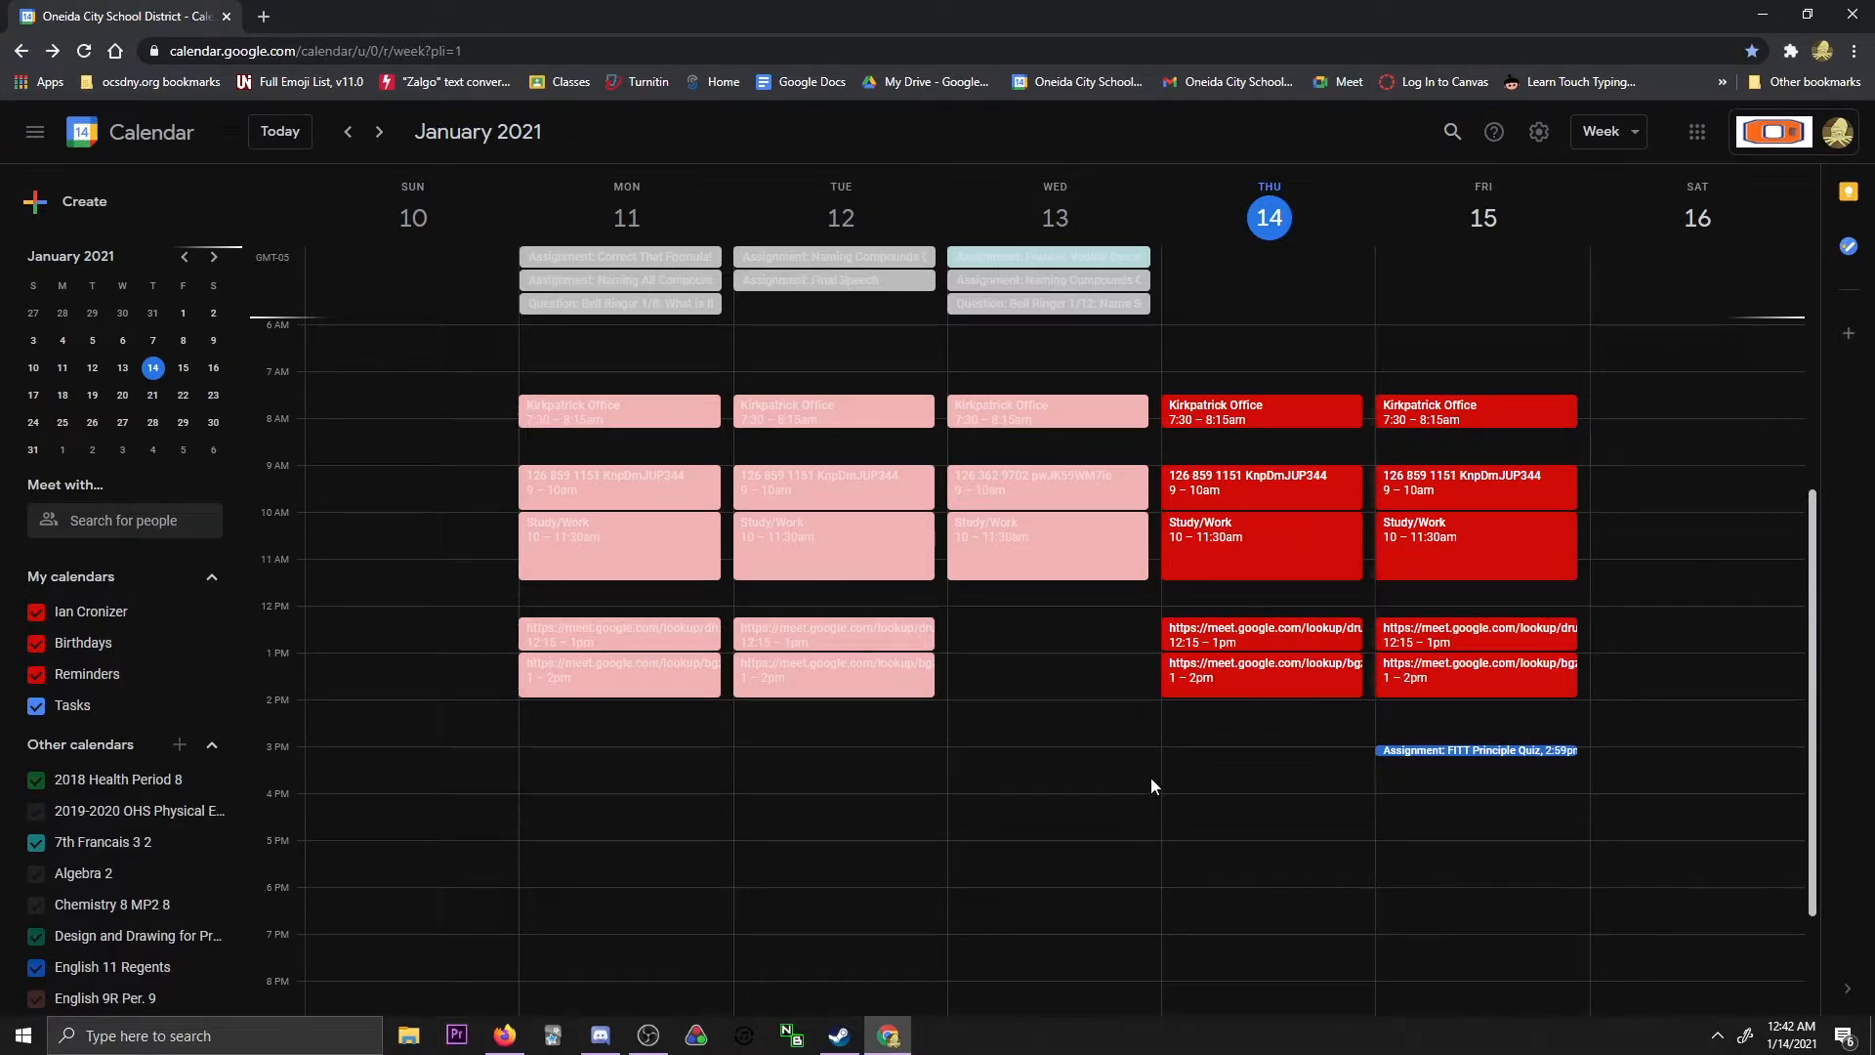
mouse_move(1291, 457)
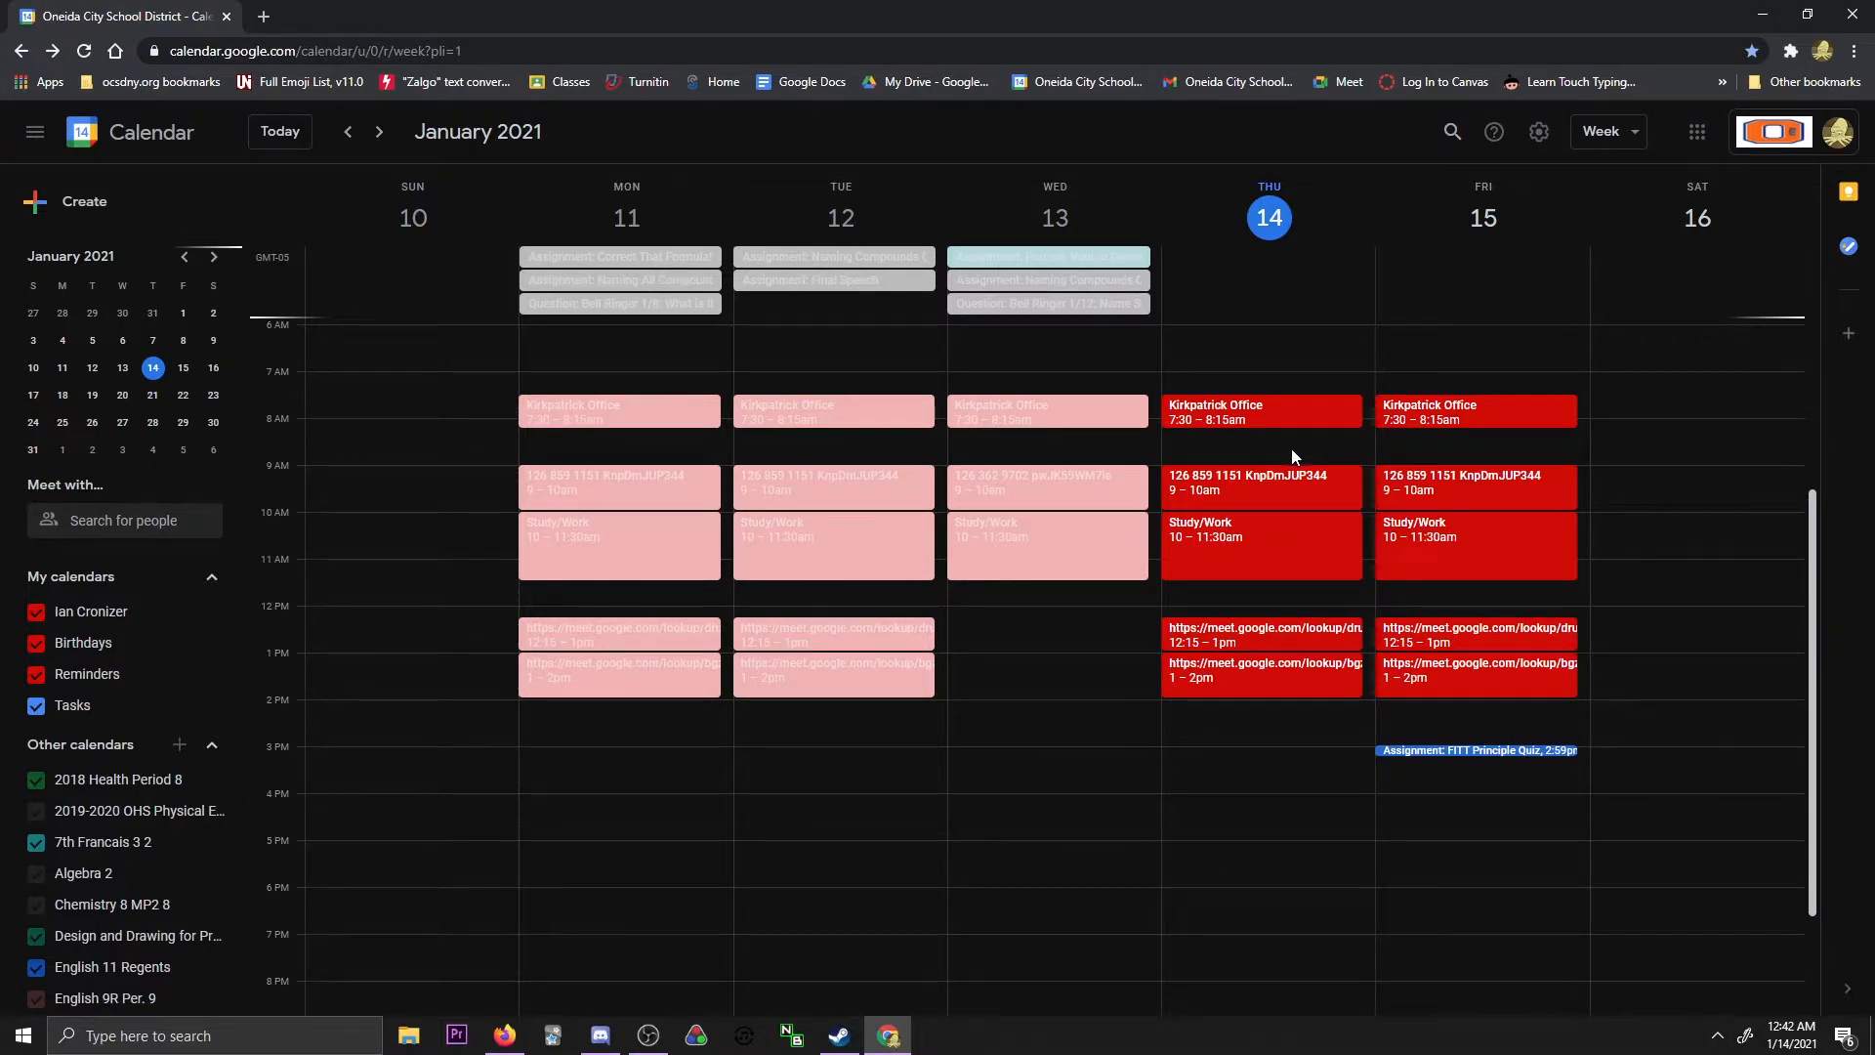
mouse_move(1324, 617)
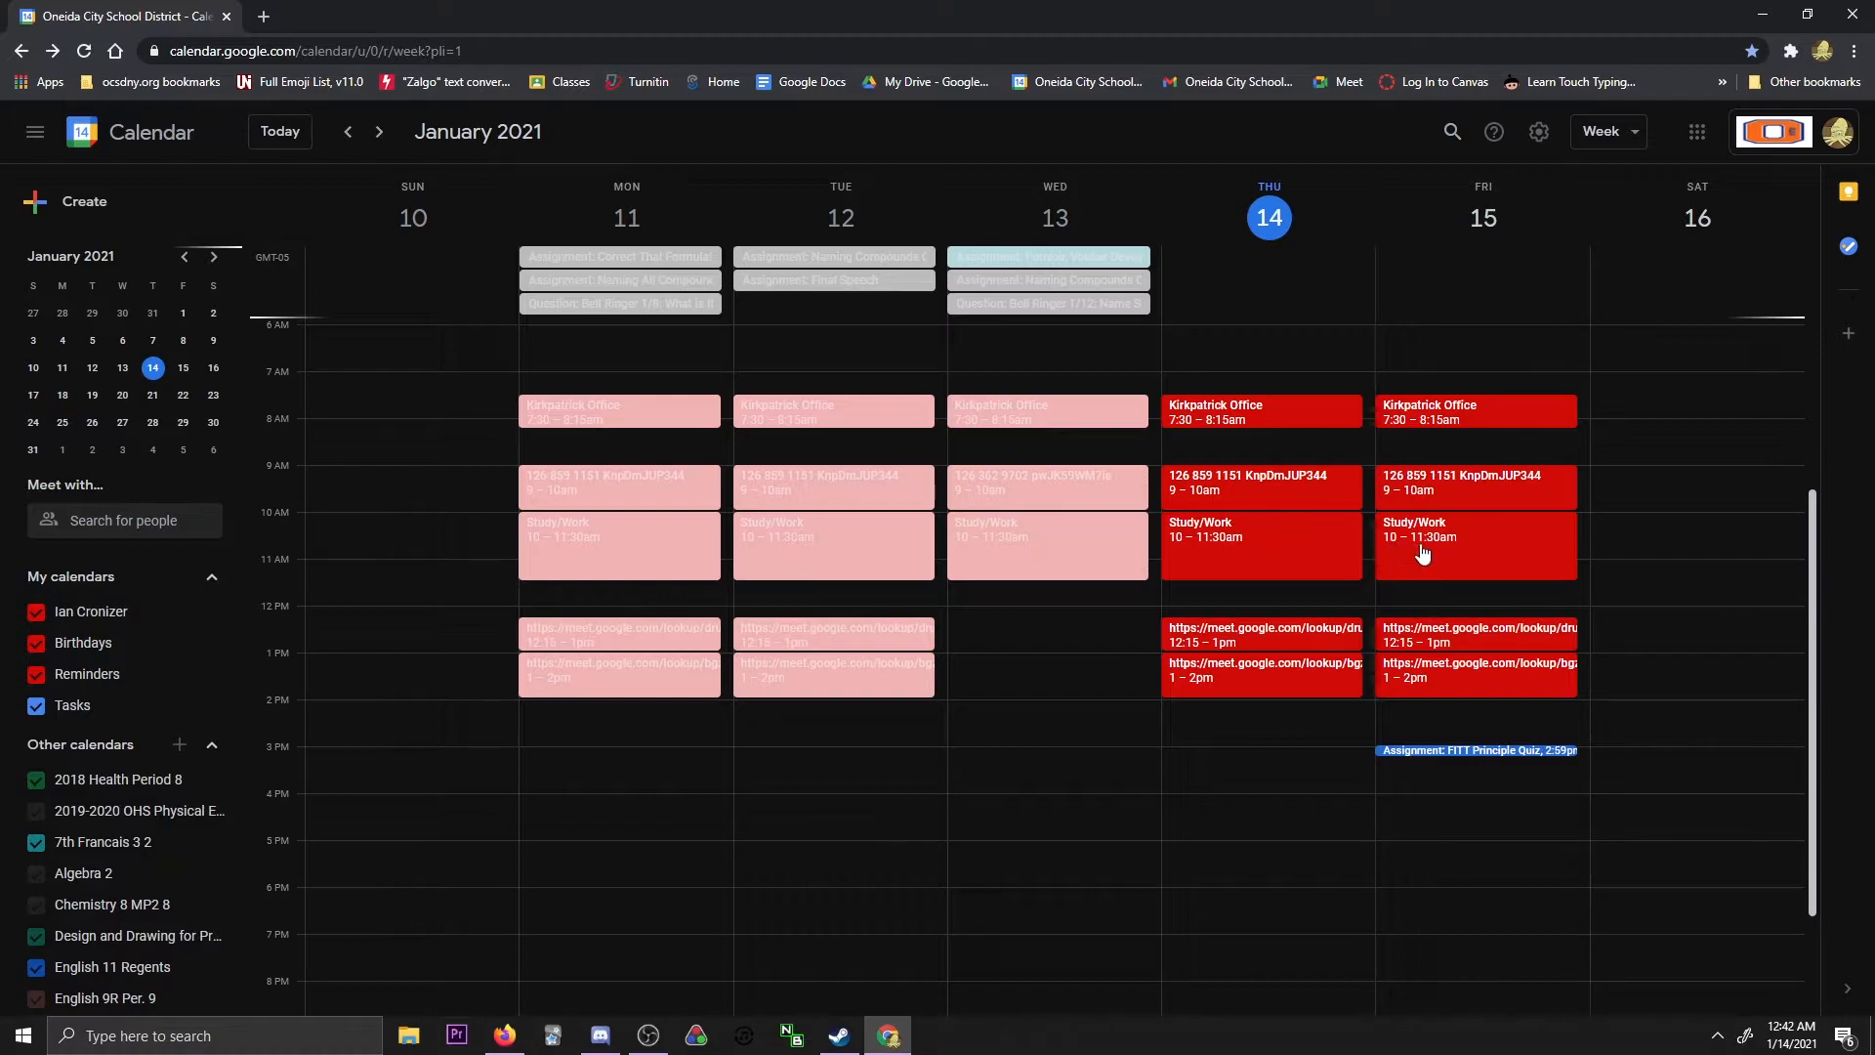
mouse_move(1451, 555)
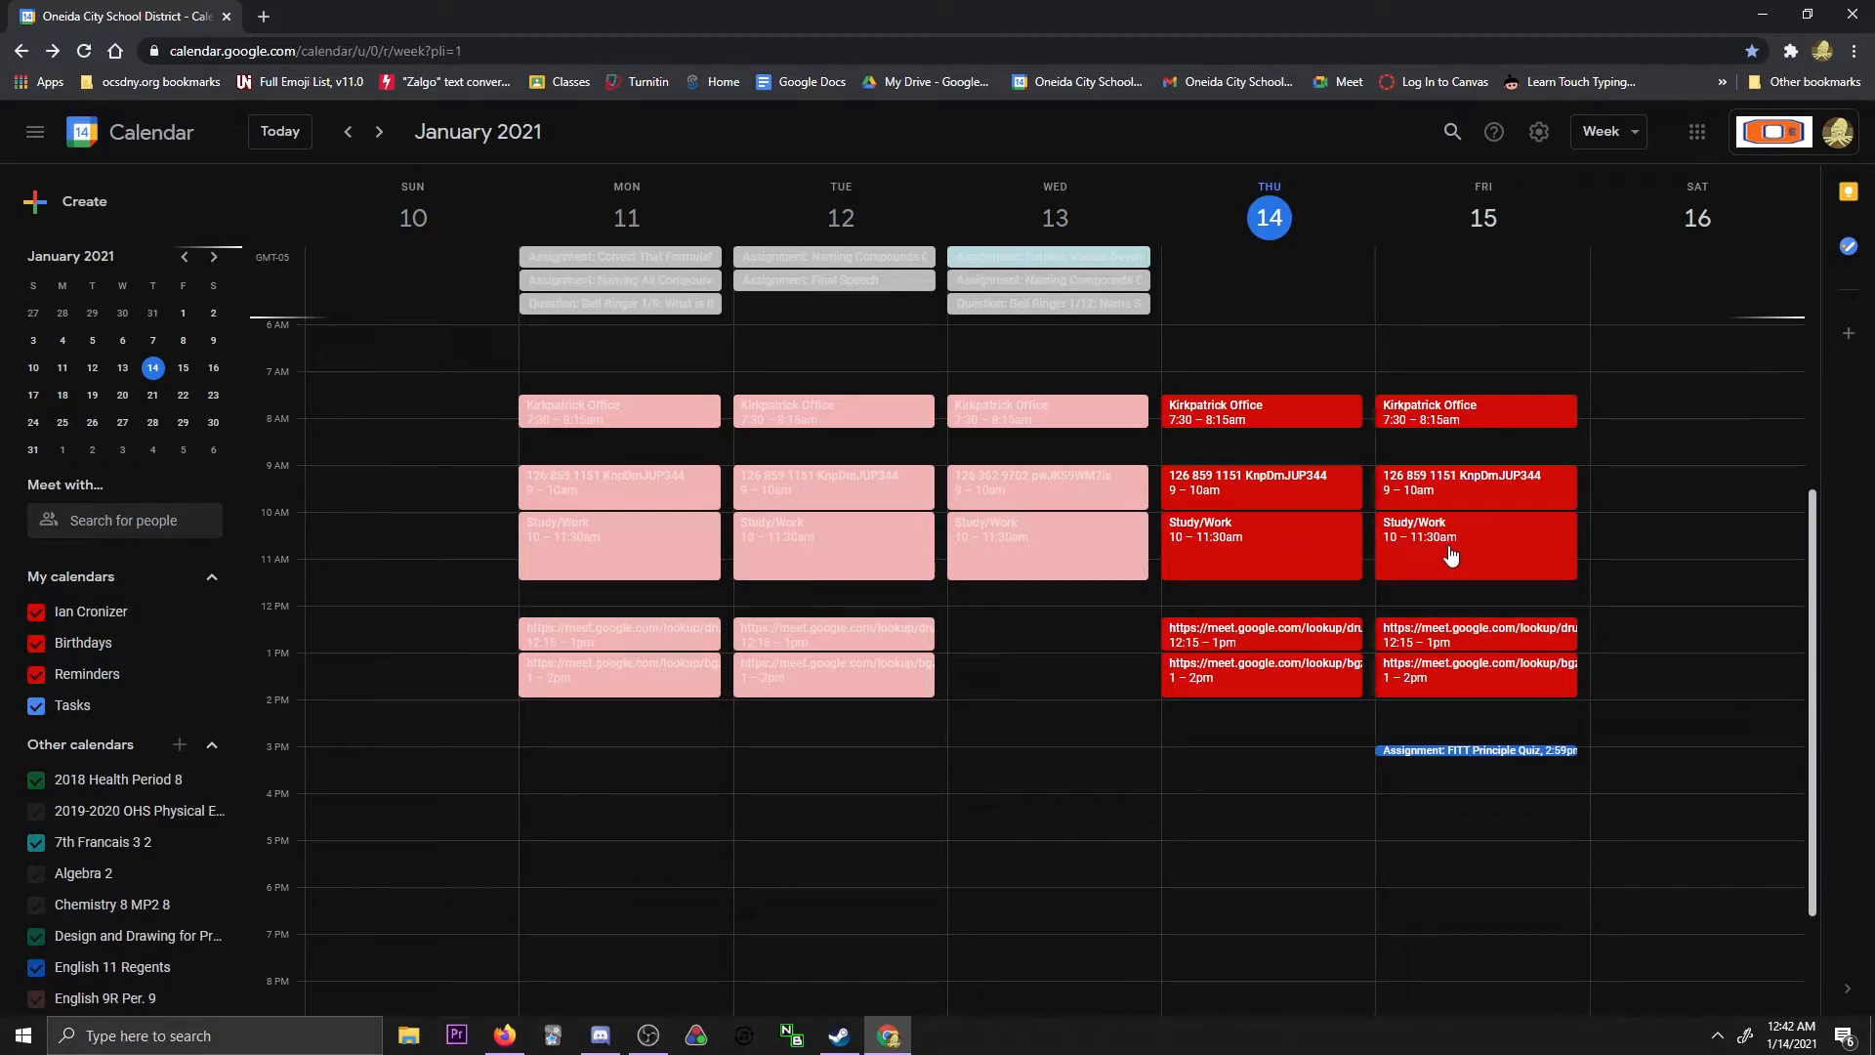
mouse_move(1445, 589)
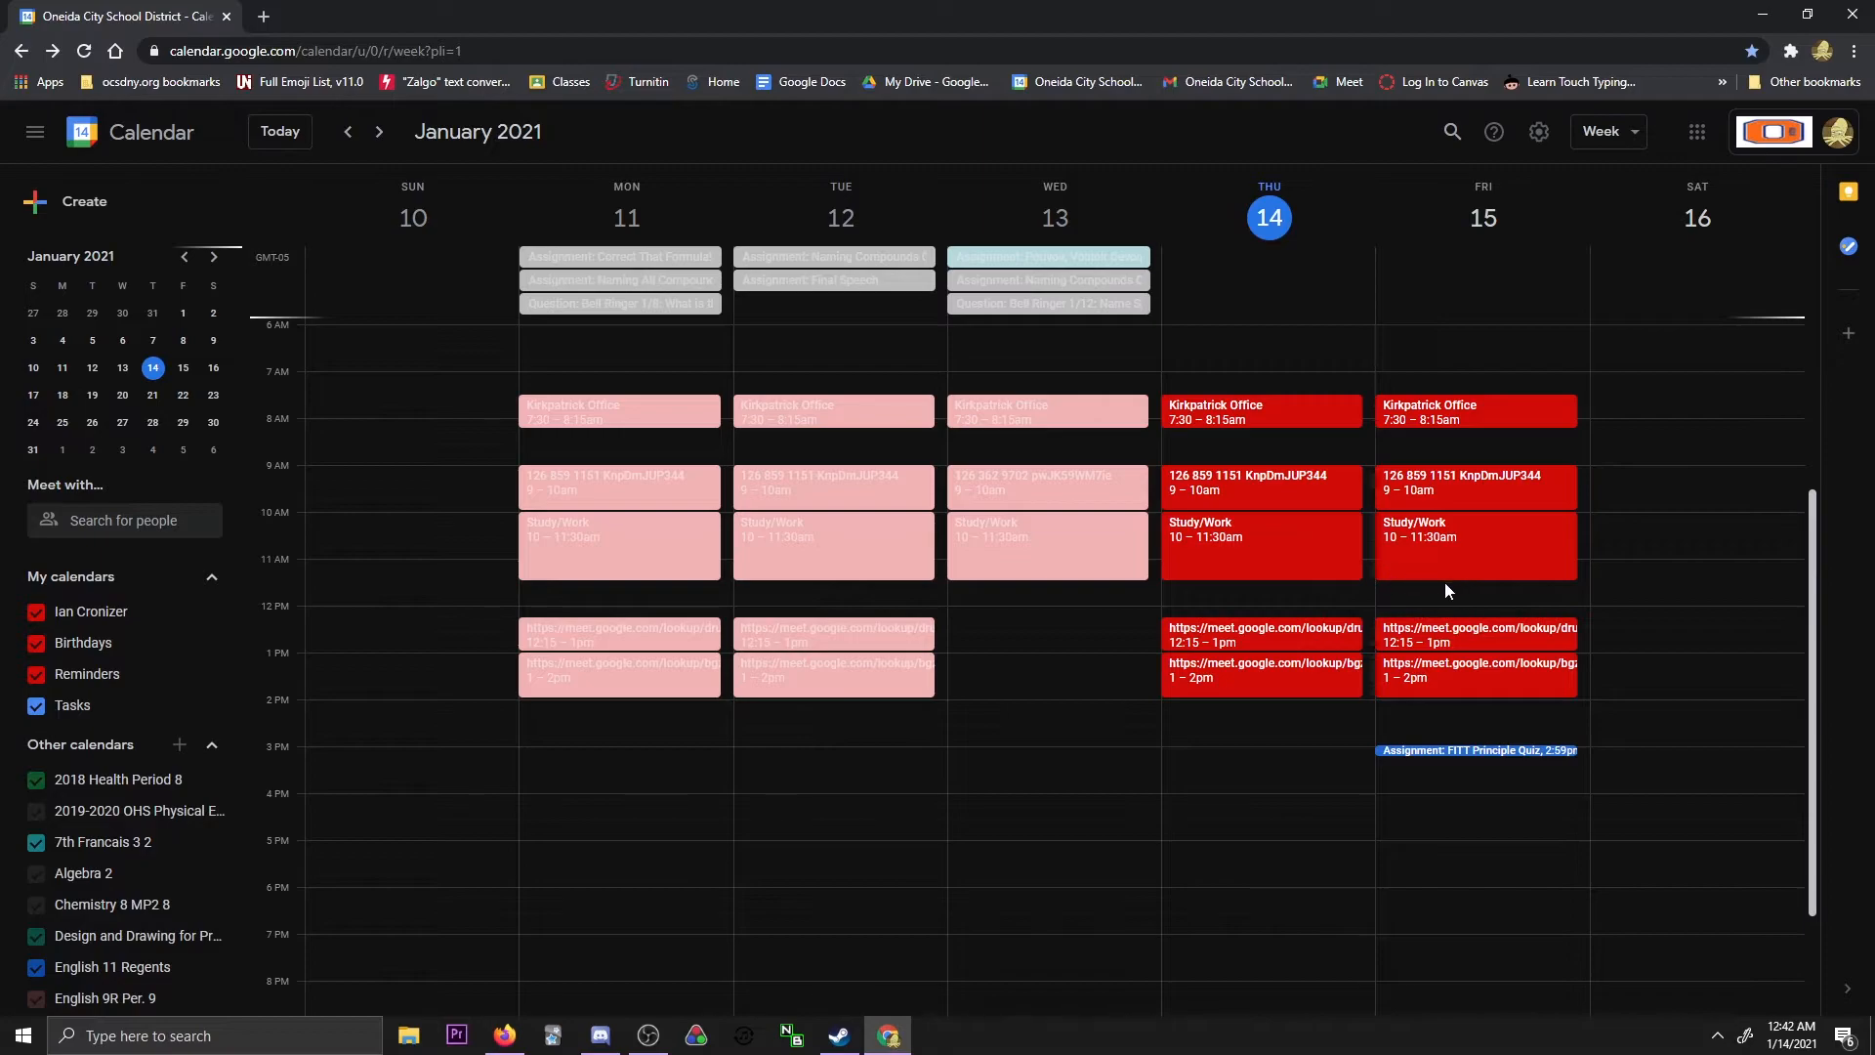
scroll("down", 3)
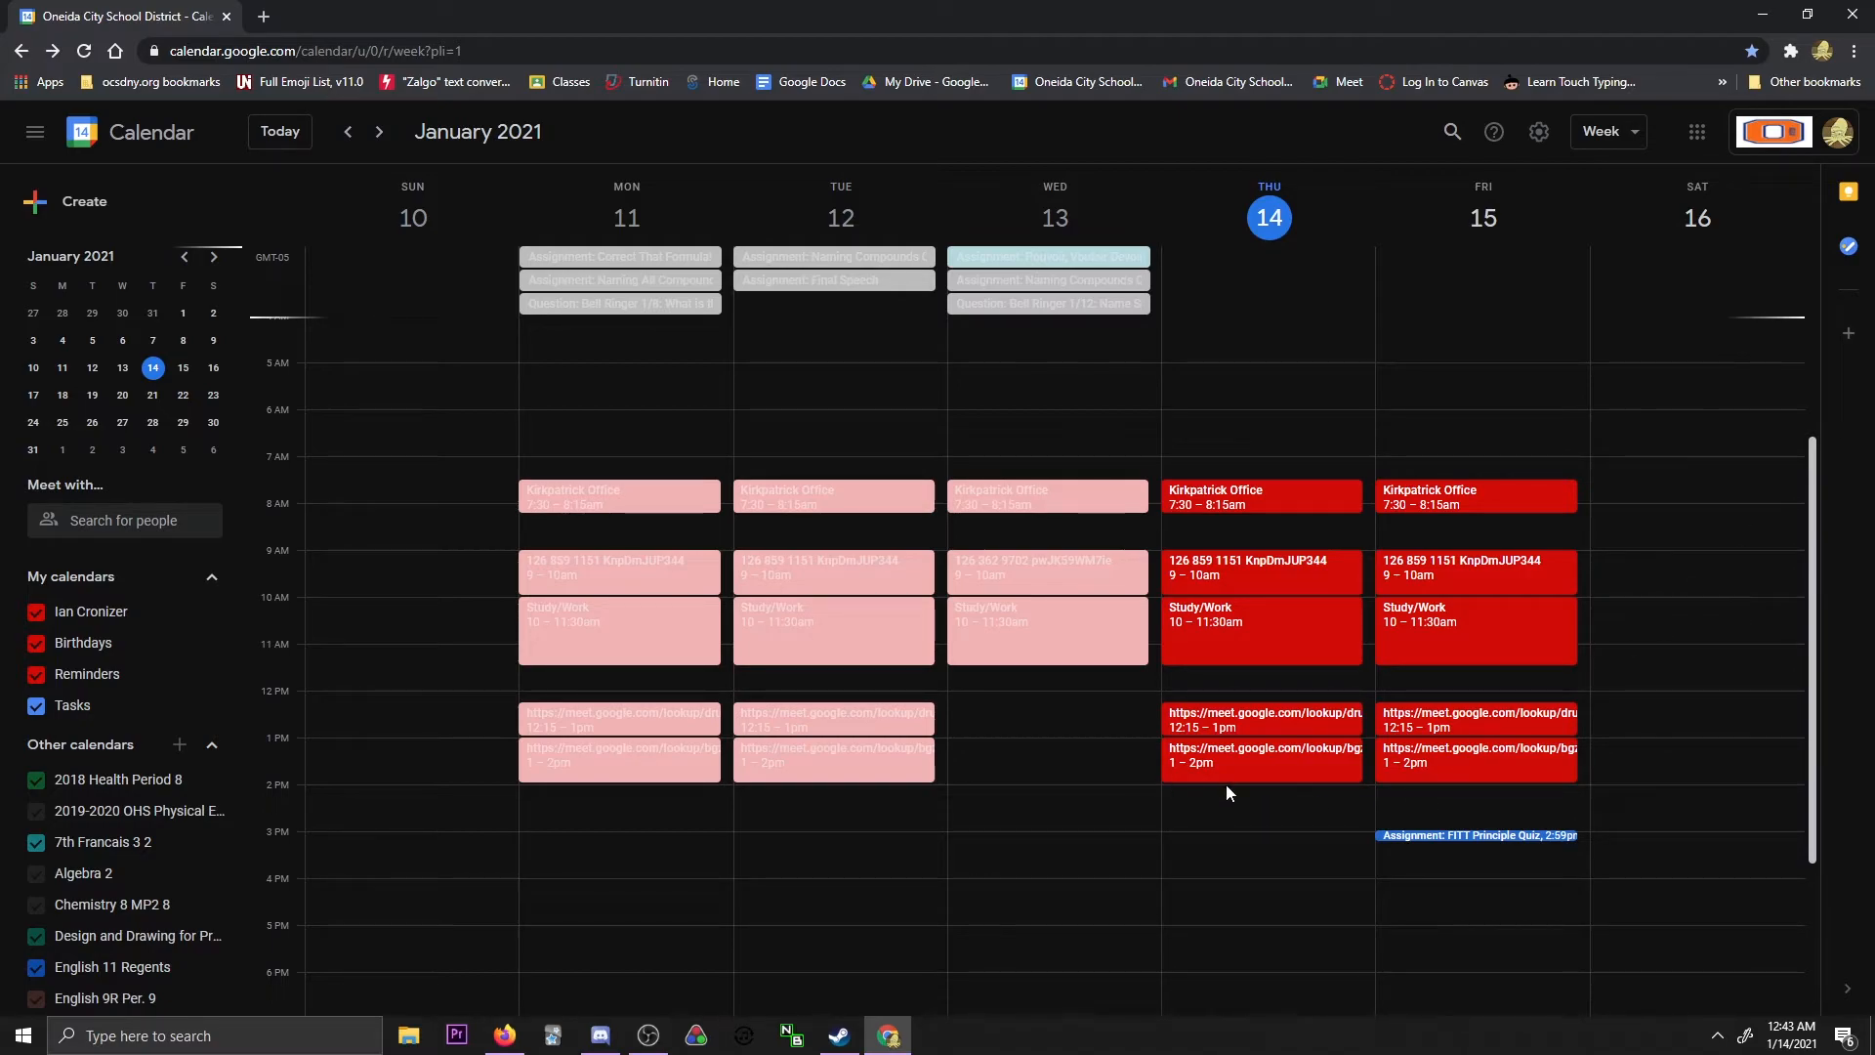
mouse_move(984, 814)
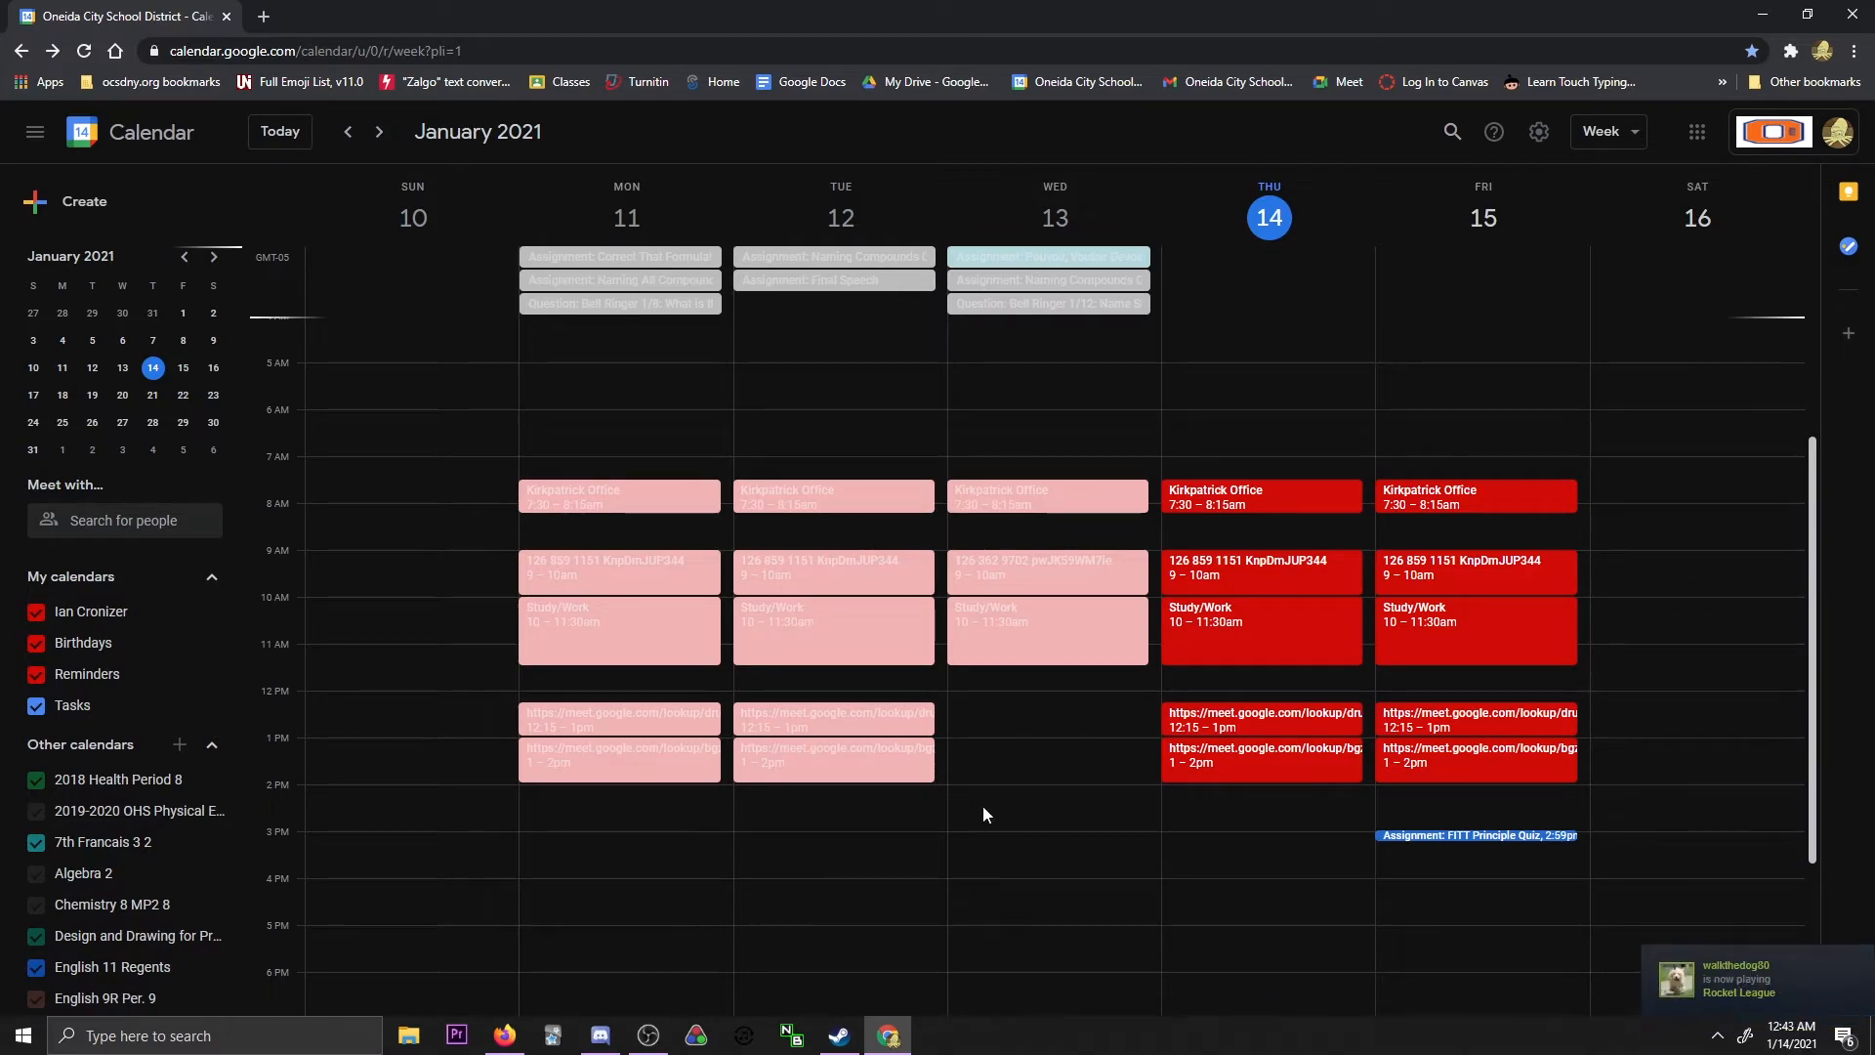
scroll("down", 3)
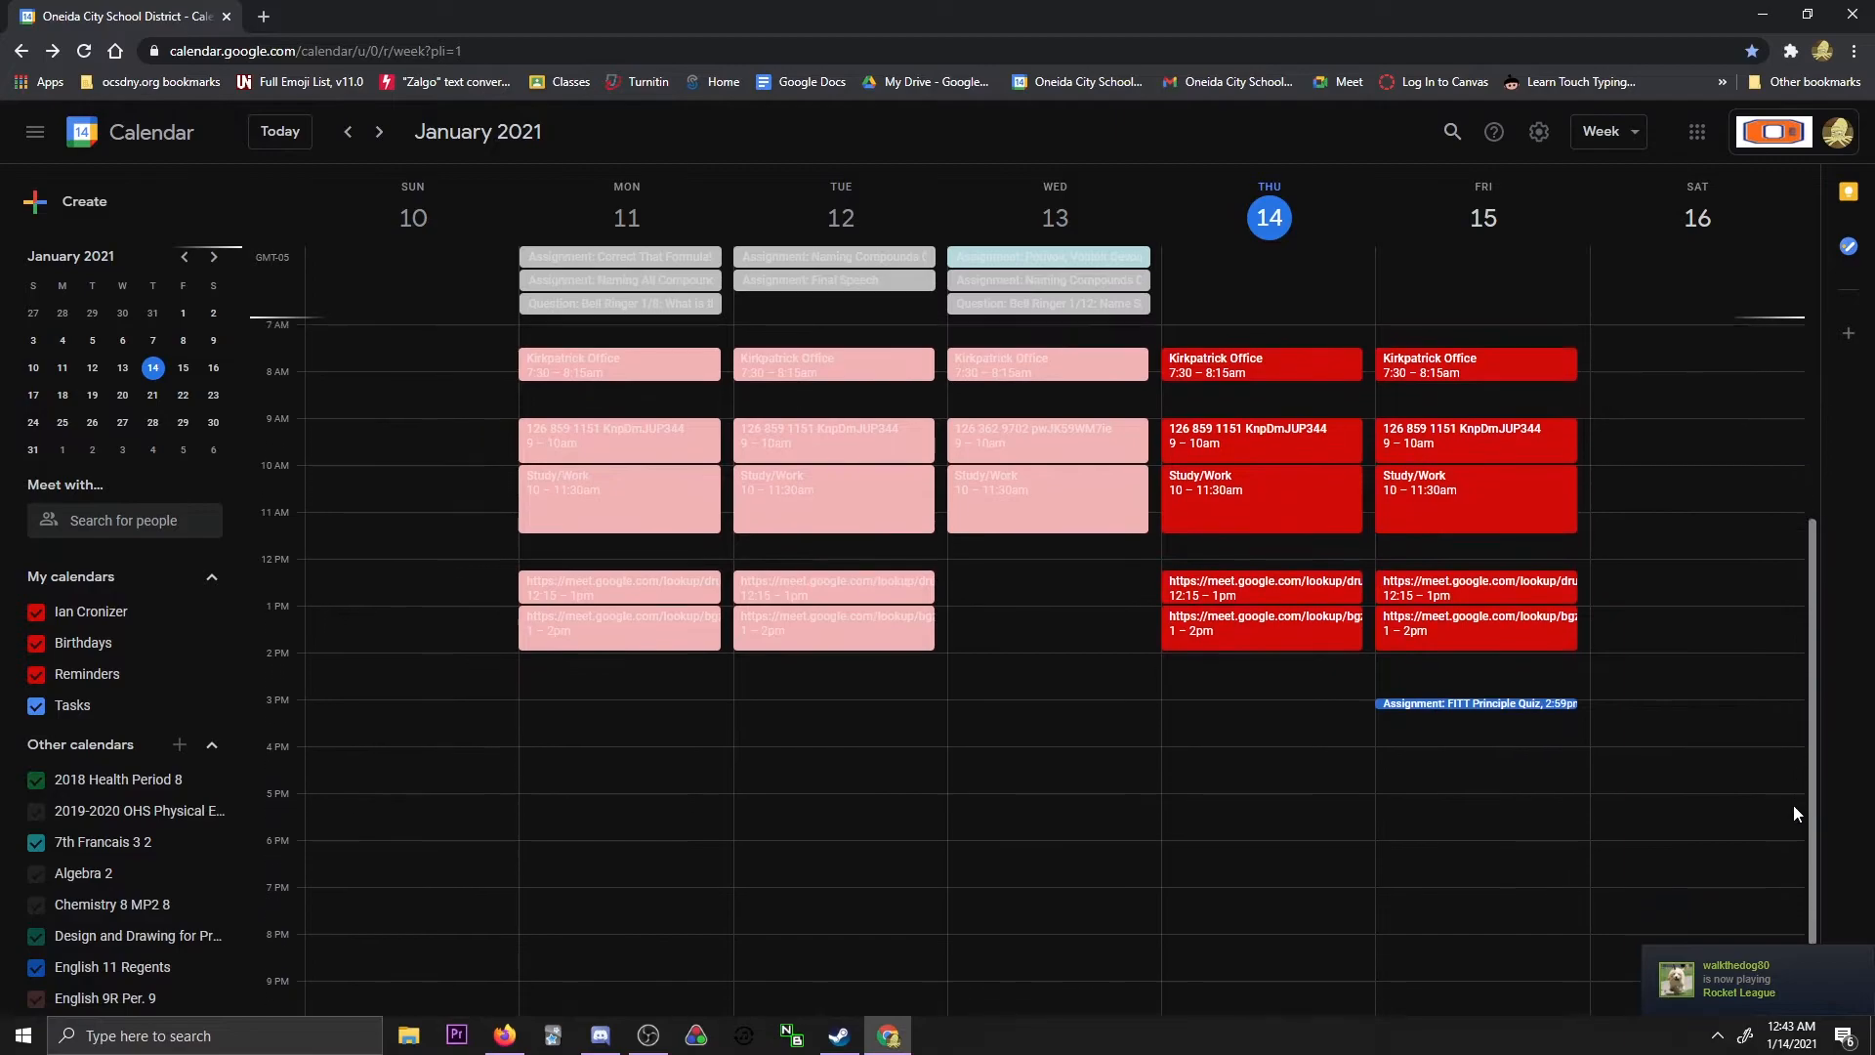
scroll("down", 3)
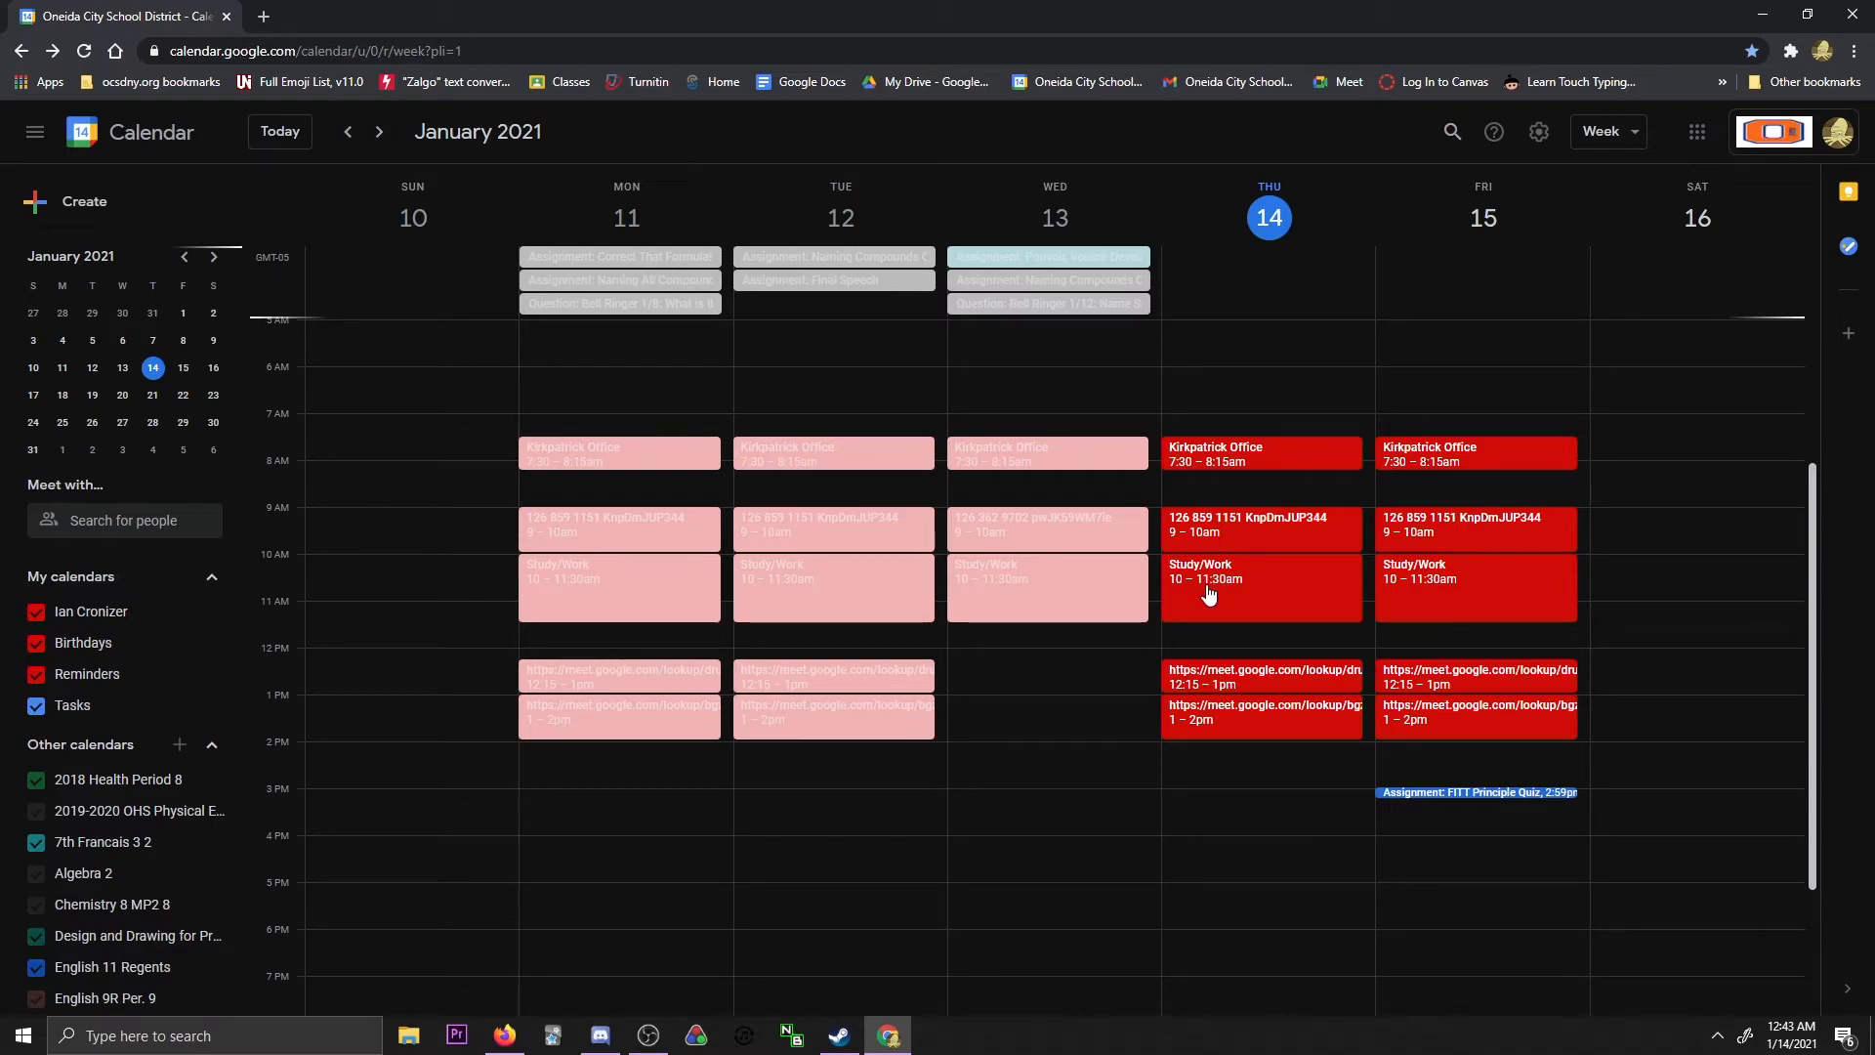
mouse_move(1238, 621)
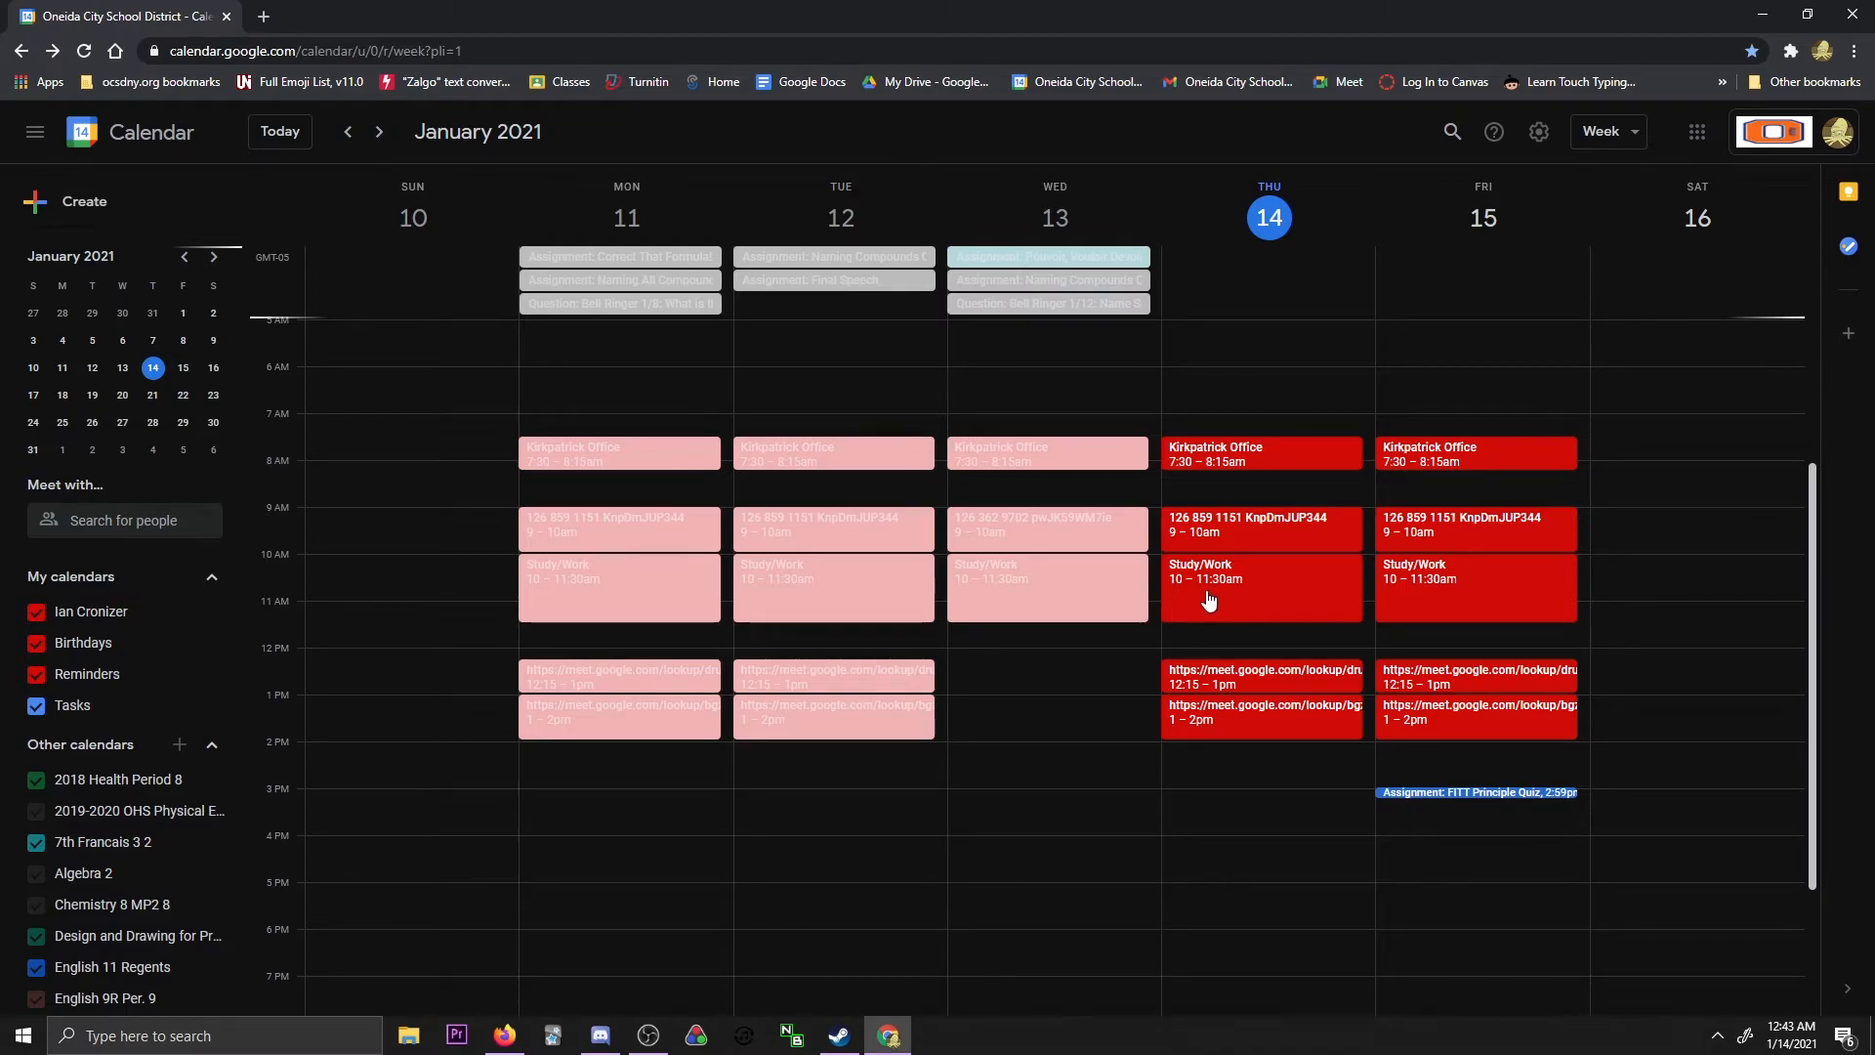
mouse_move(1219, 603)
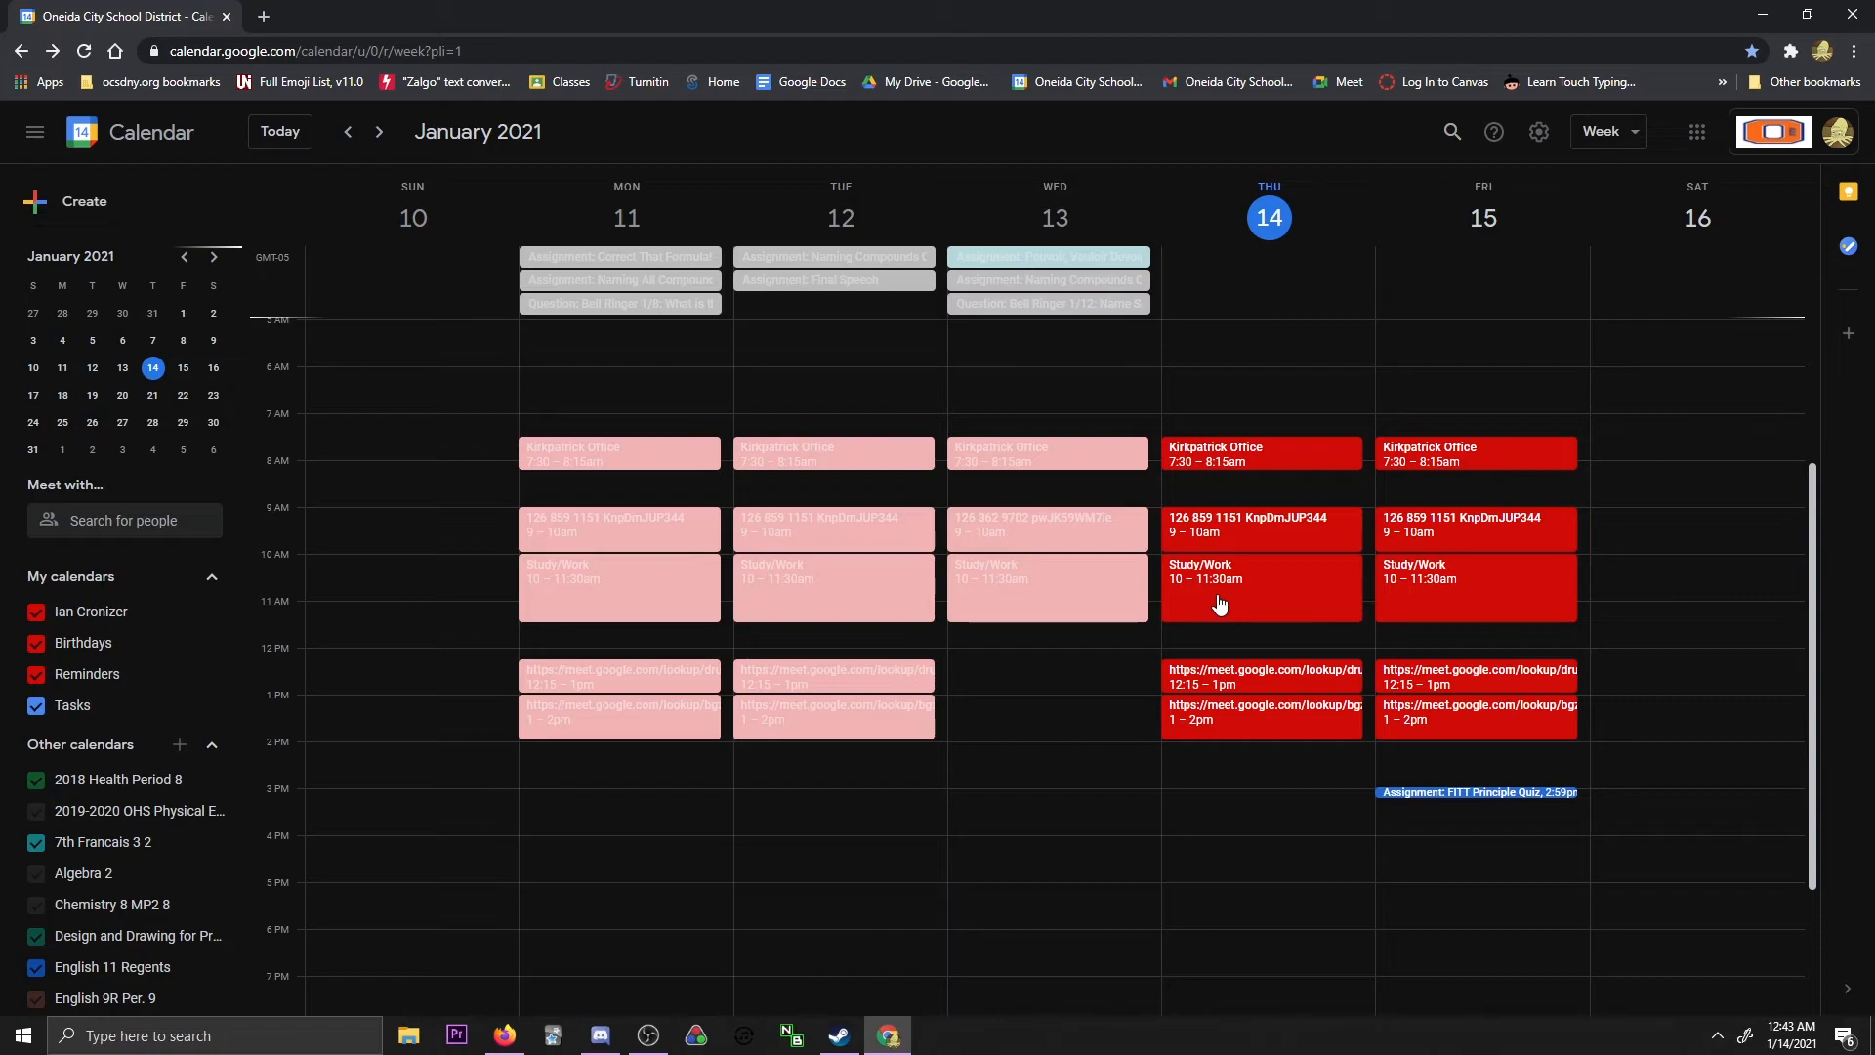
mouse_move(1094, 601)
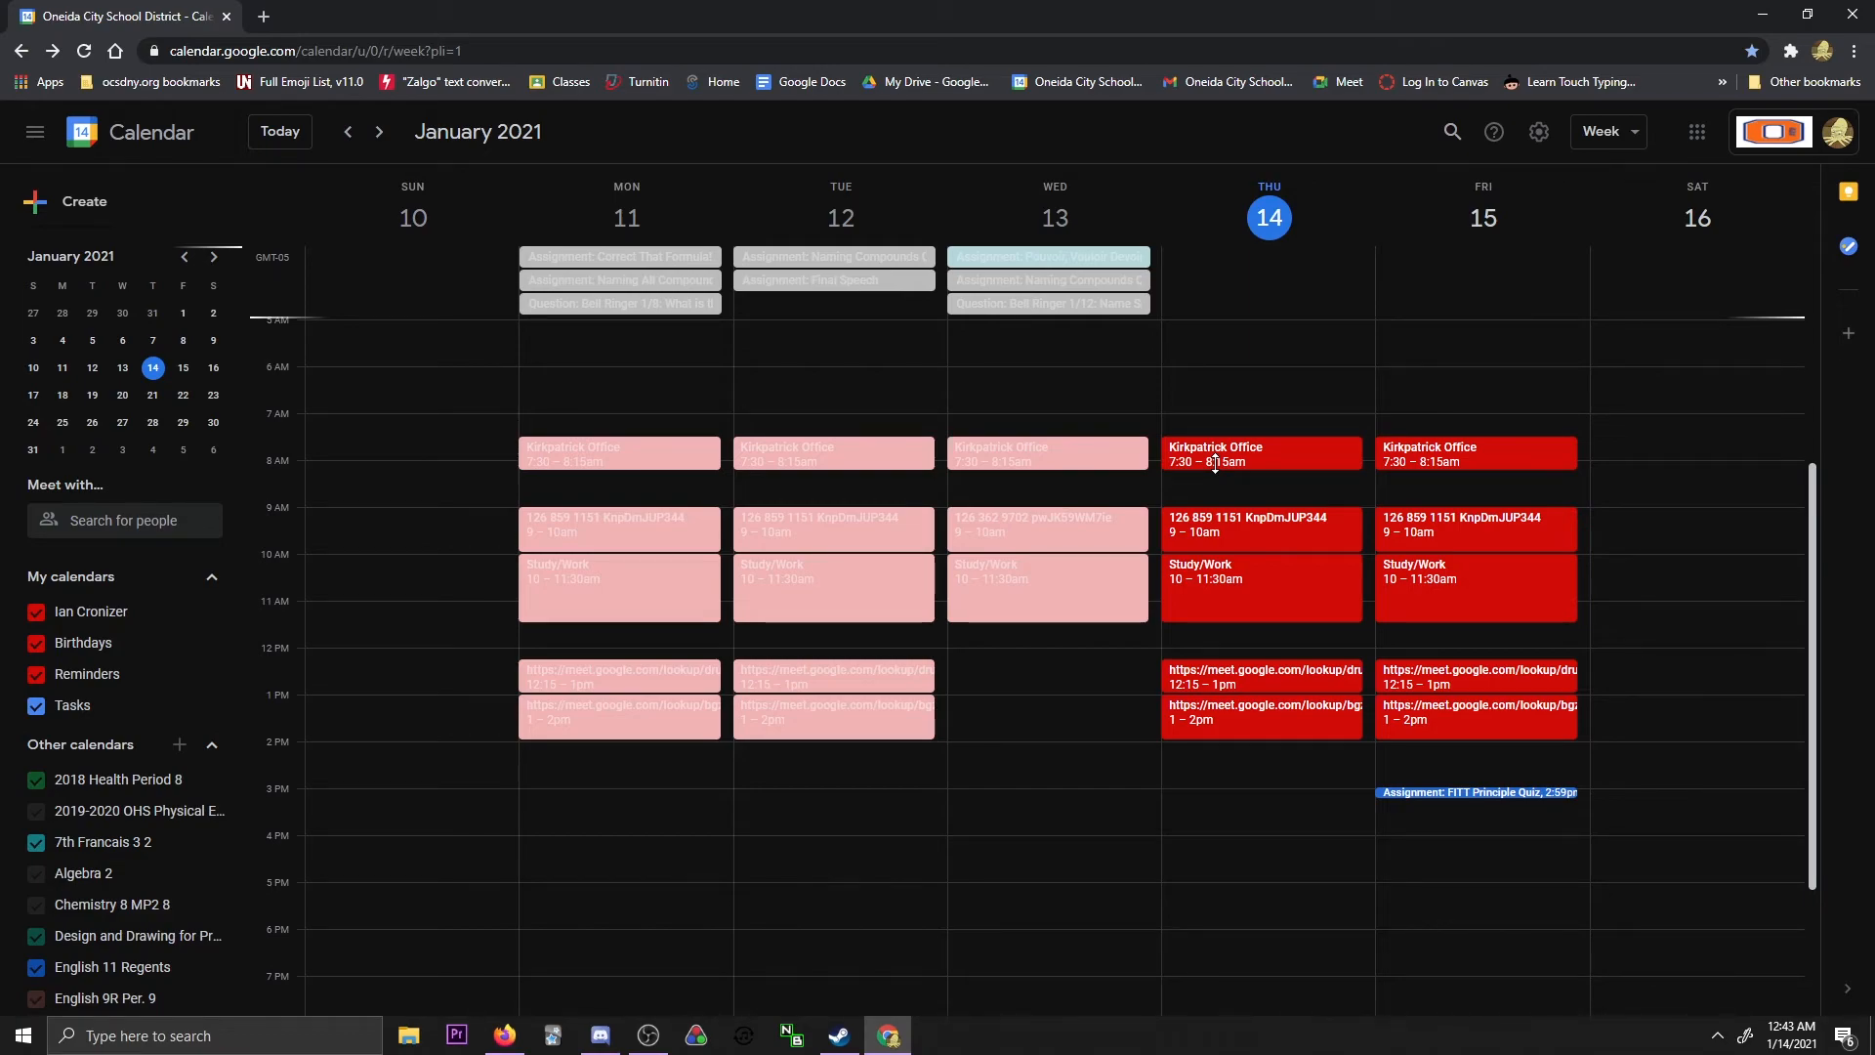
mouse_move(1783, 594)
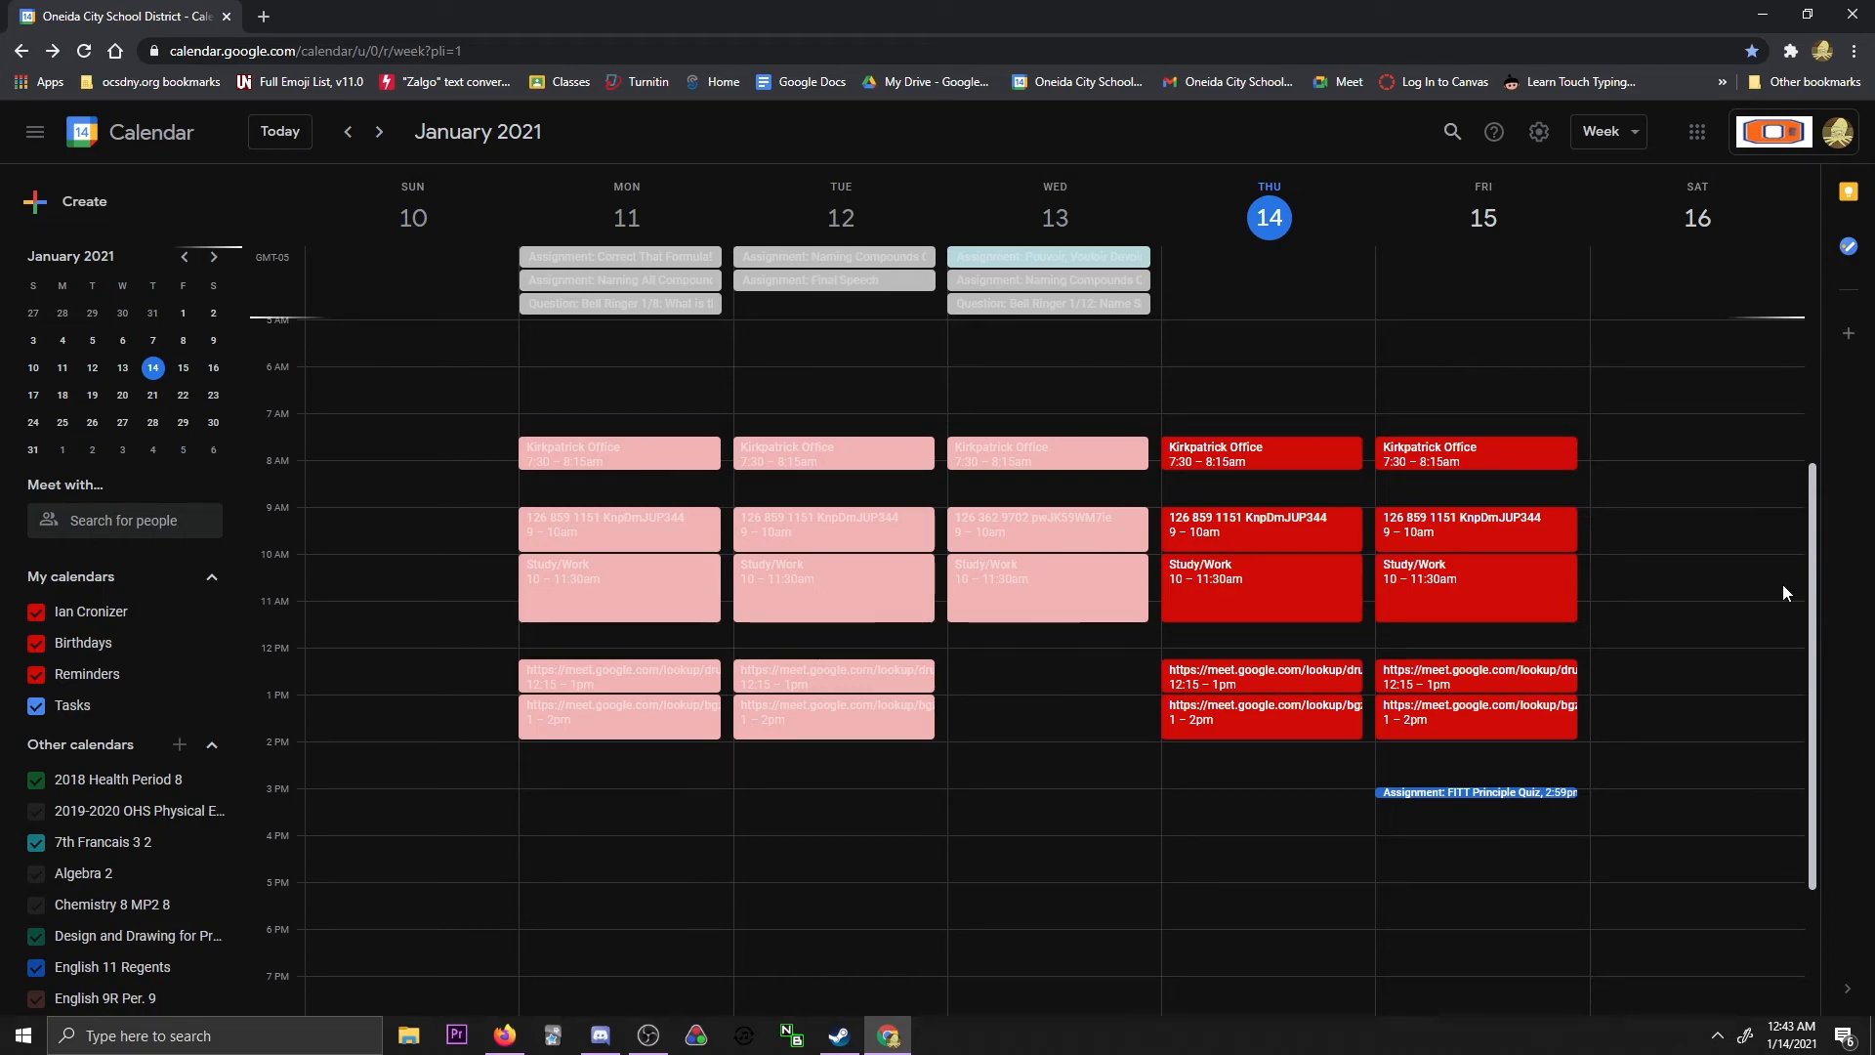
scroll("down", 3)
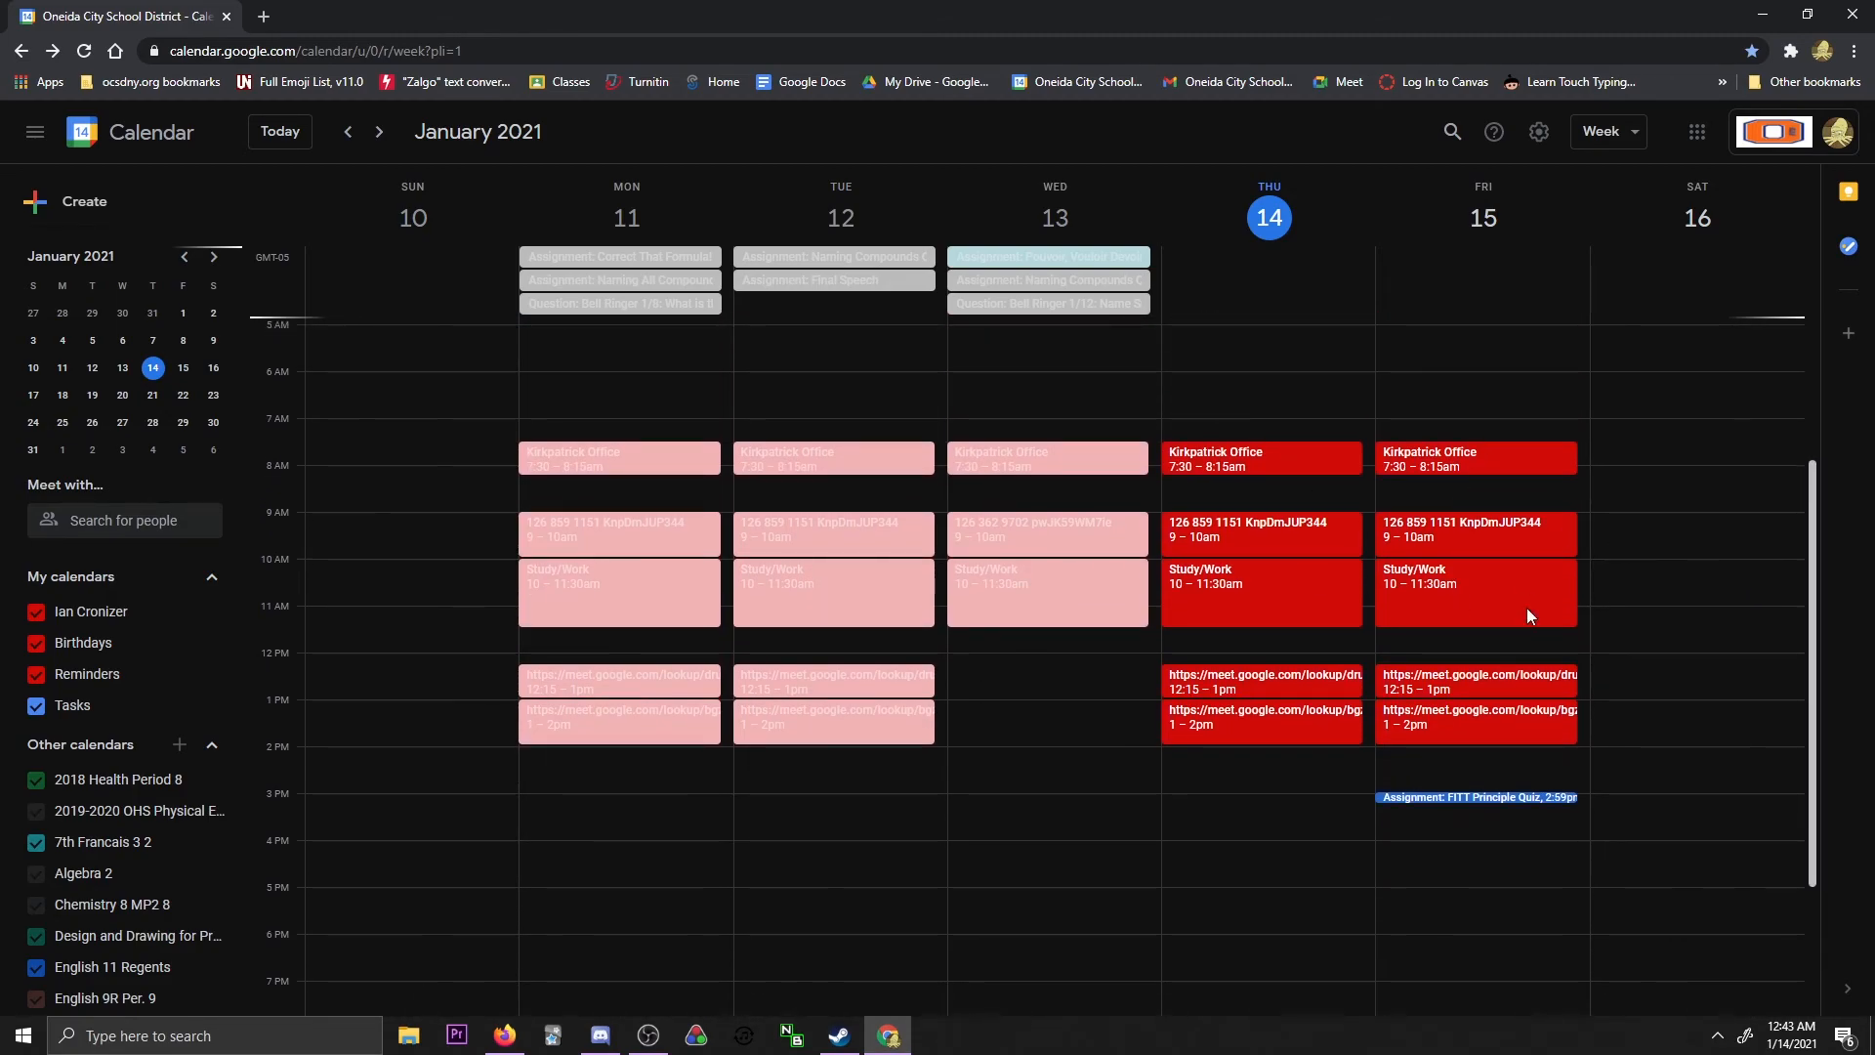
mouse_move(1373, 460)
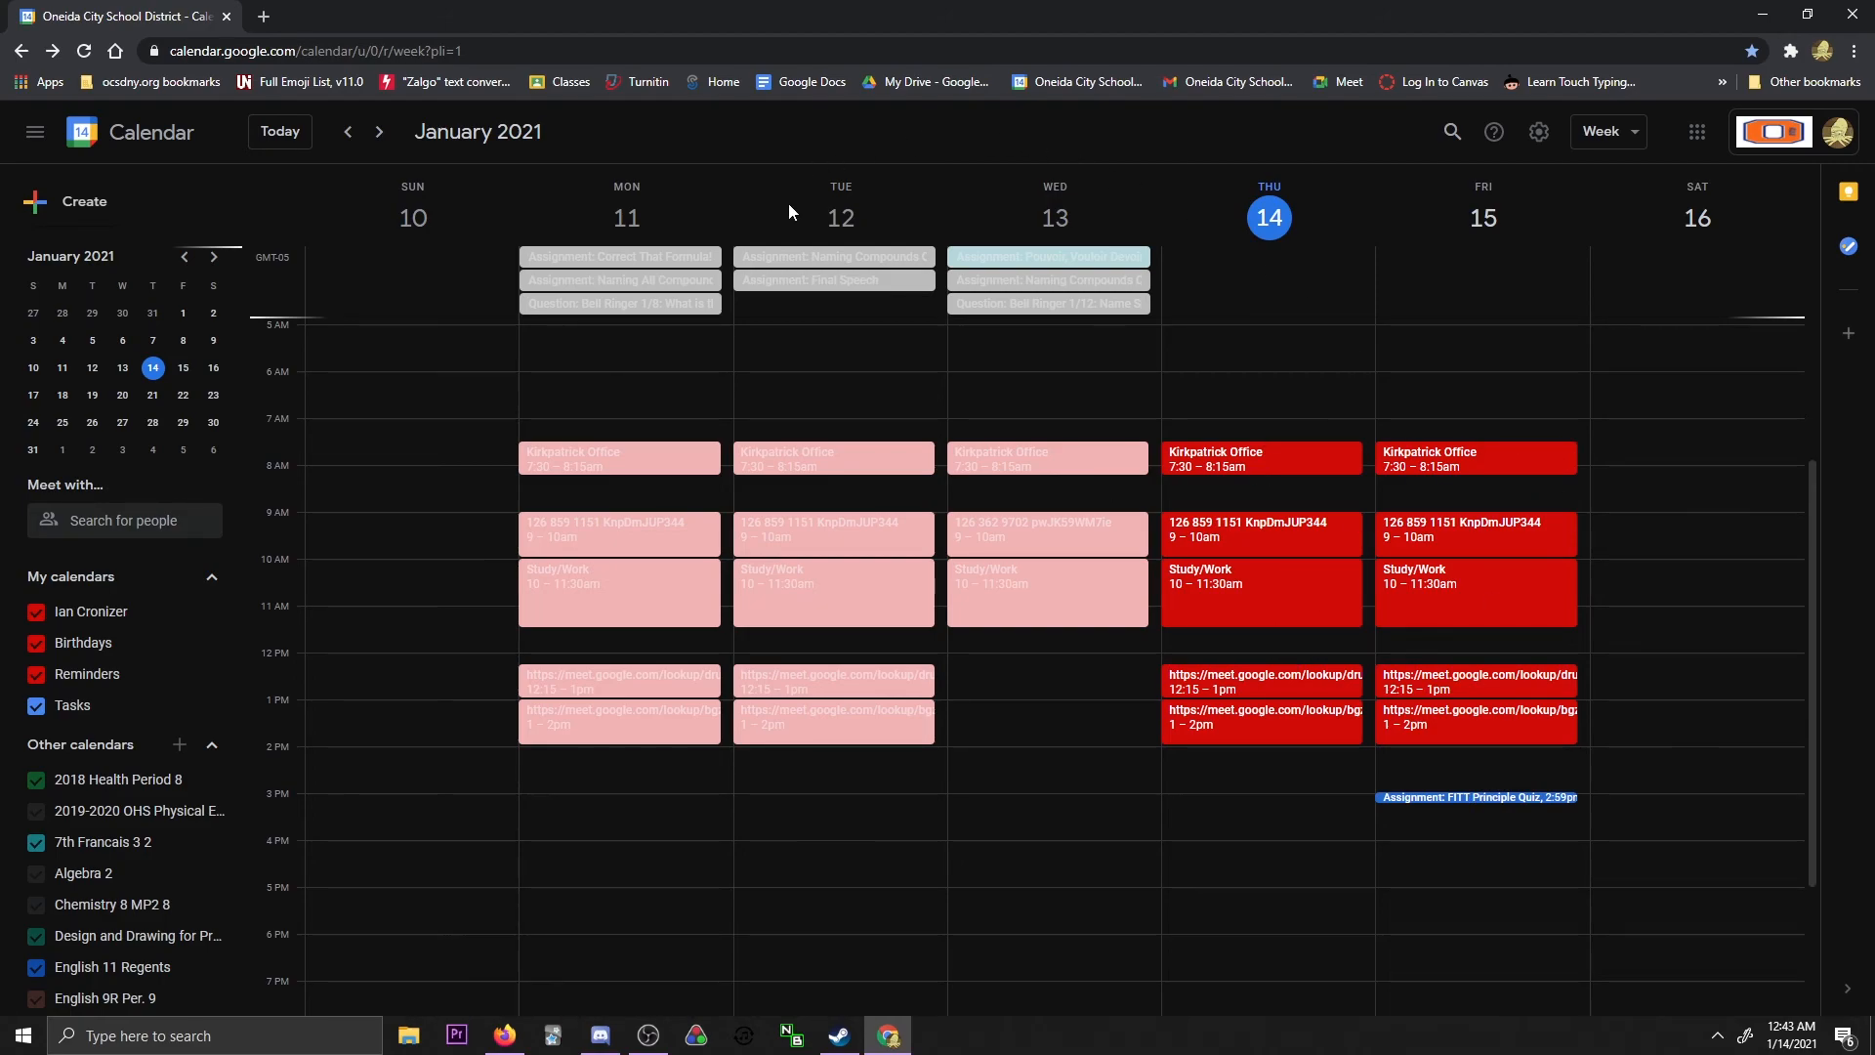
mouse_move(933, 183)
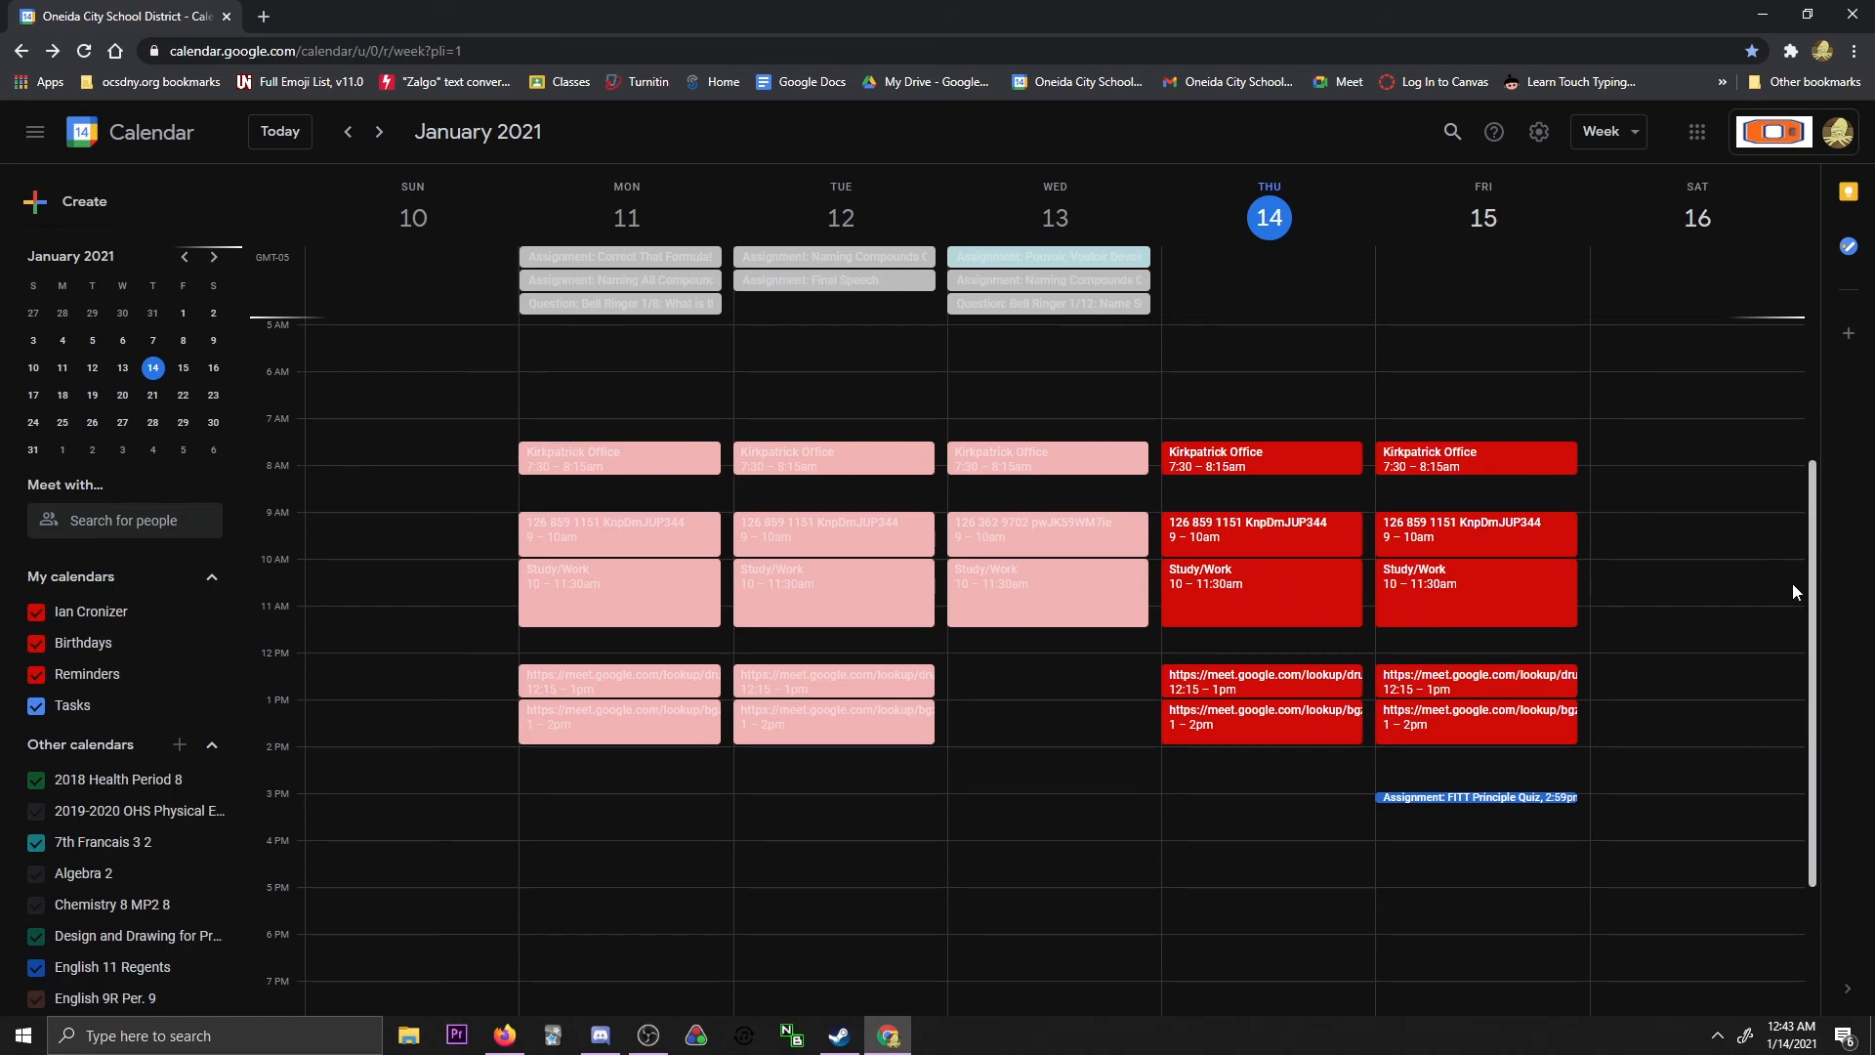
scroll("down", 3)
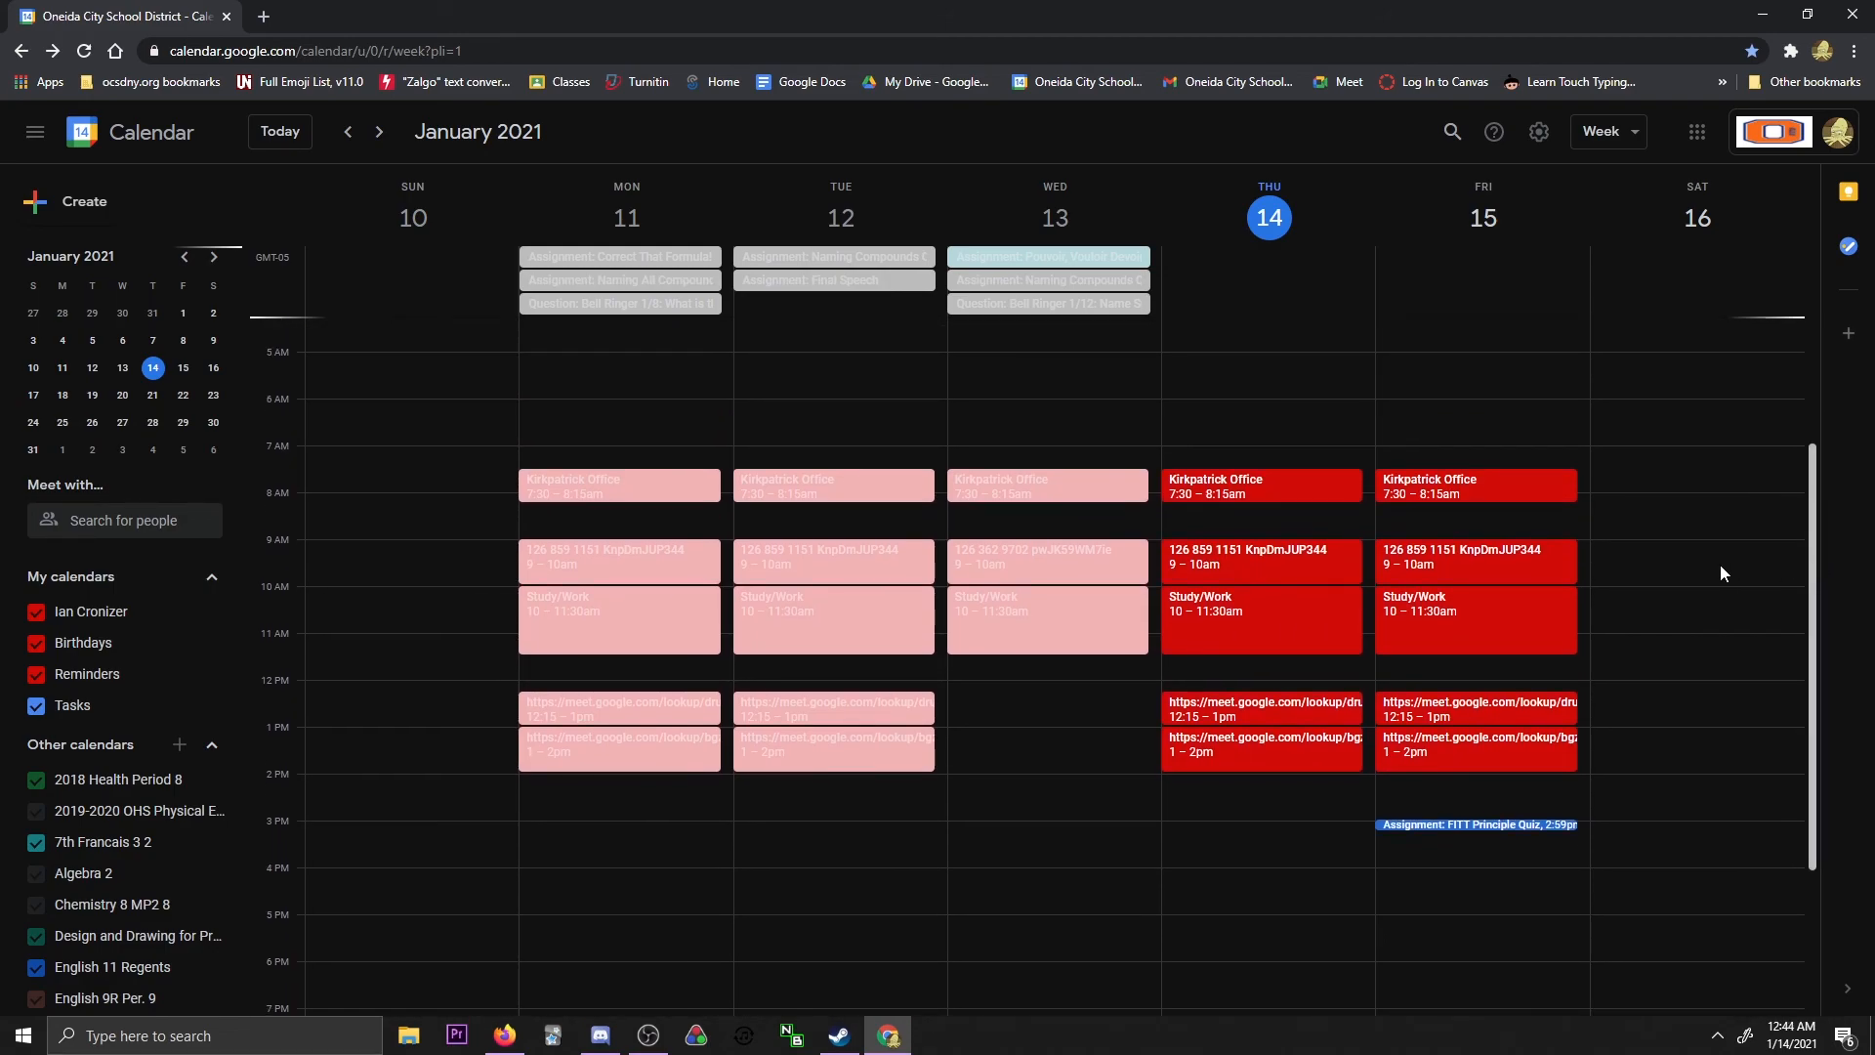
scroll("down", 3)
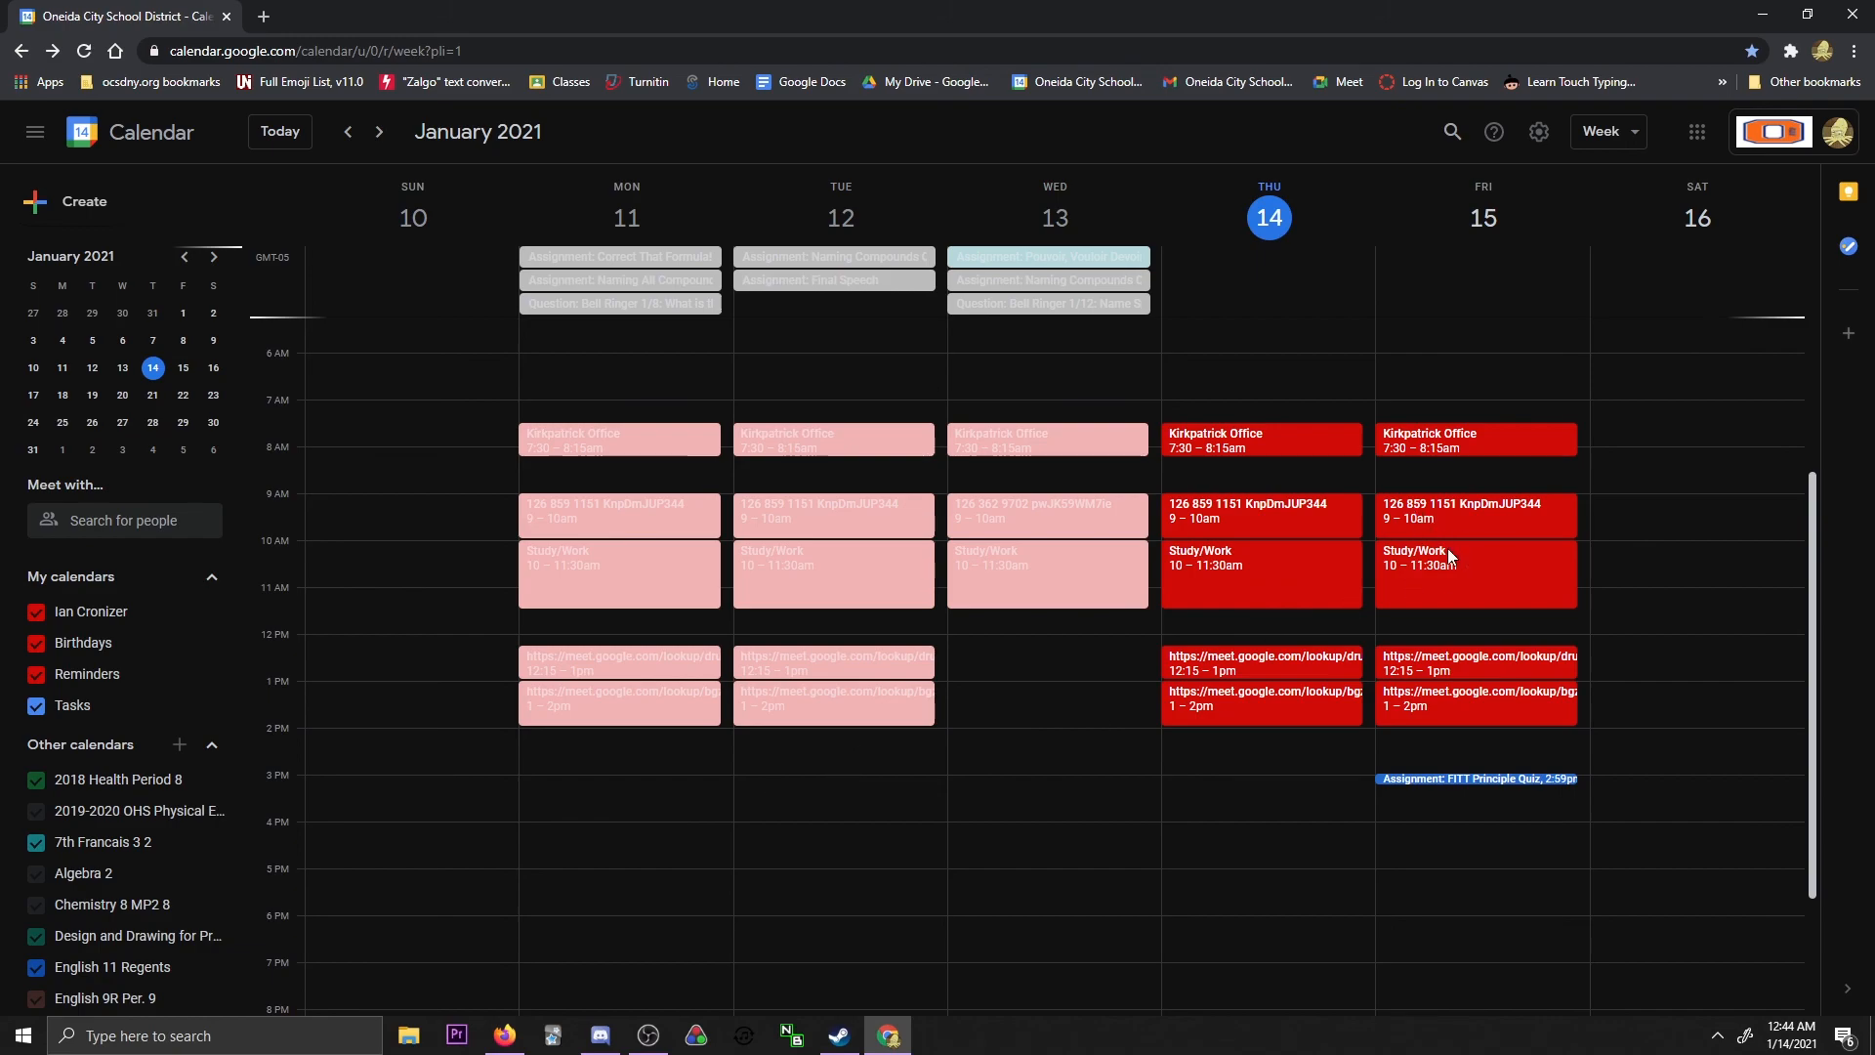
scroll("down", 3)
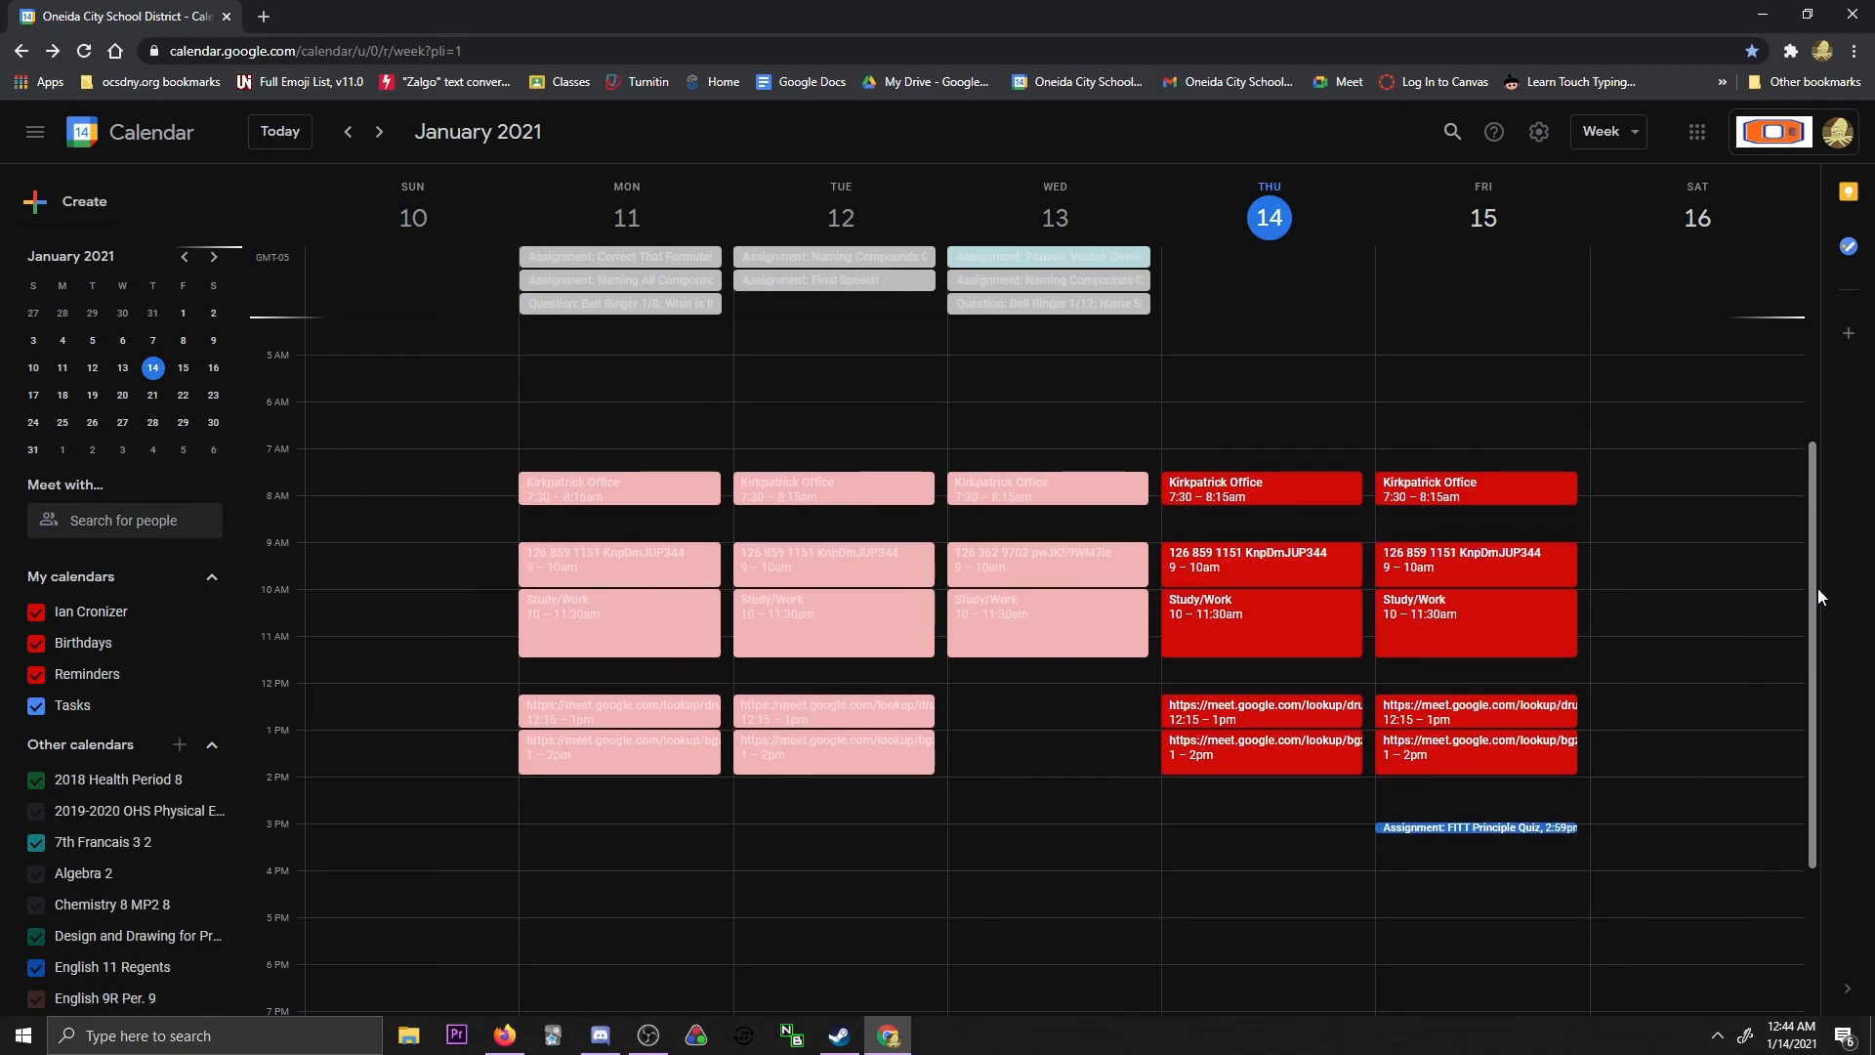